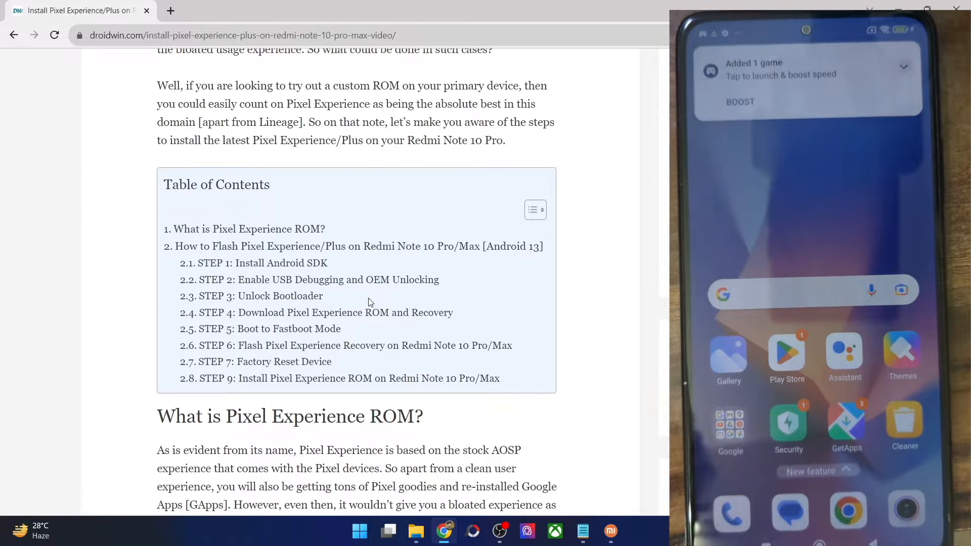
Scroll the DroidWin guide past the table of contents to Step 1, installing the SDK Platform Tools.
{"action": "scroll", "scroll_direction": "down", "scroll_amount": 3}
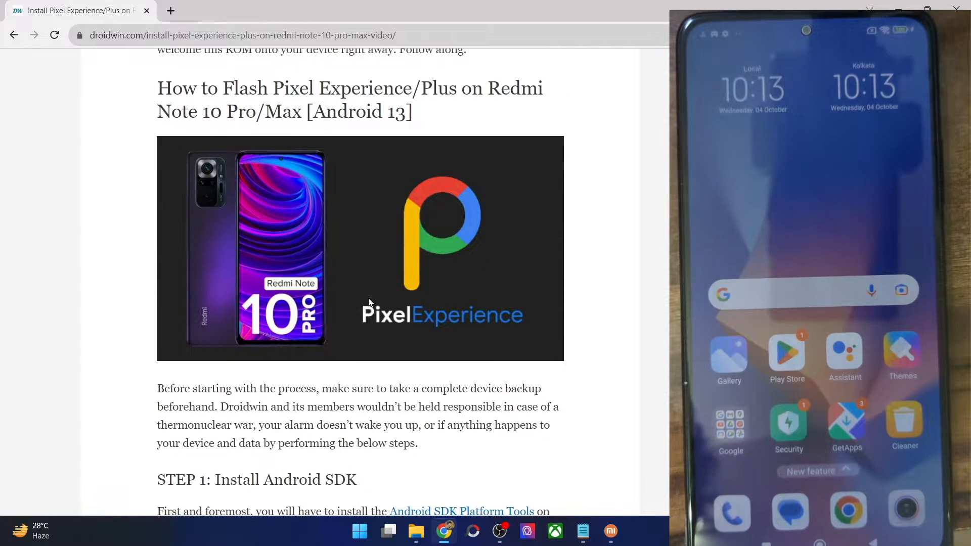
{"action": "scroll", "scroll_direction": "down", "scroll_amount": 3}
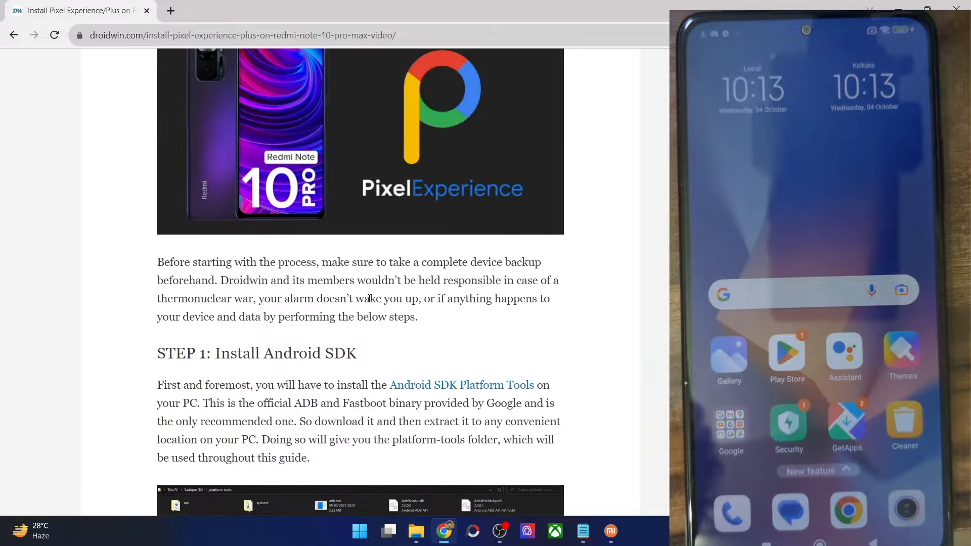
{"action": "mouse_move", "coordinate": [496, 390]}
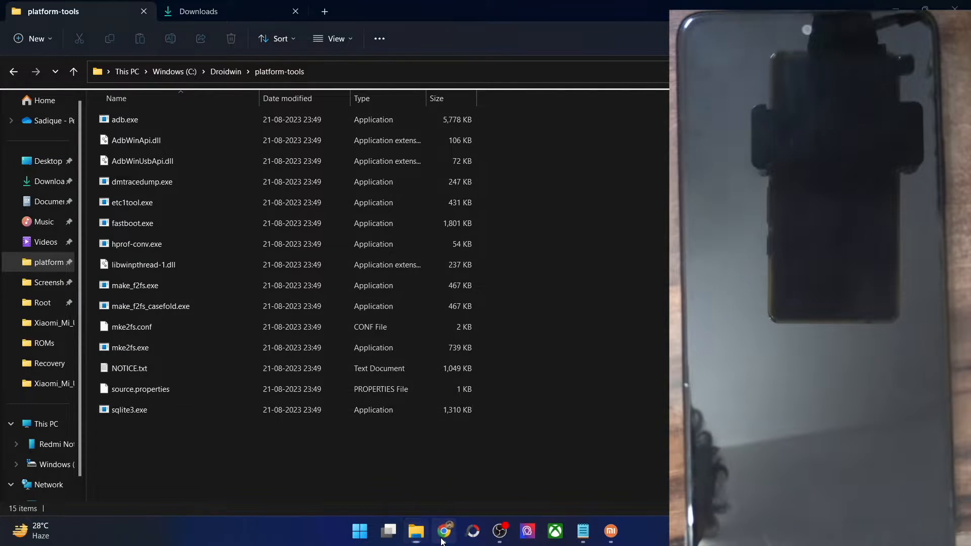
Return to the DroidWin guide in Chrome at Step 2, enabling USB debugging and OEM unlocking.
{"action": "left_click", "coordinate": [445, 532]}
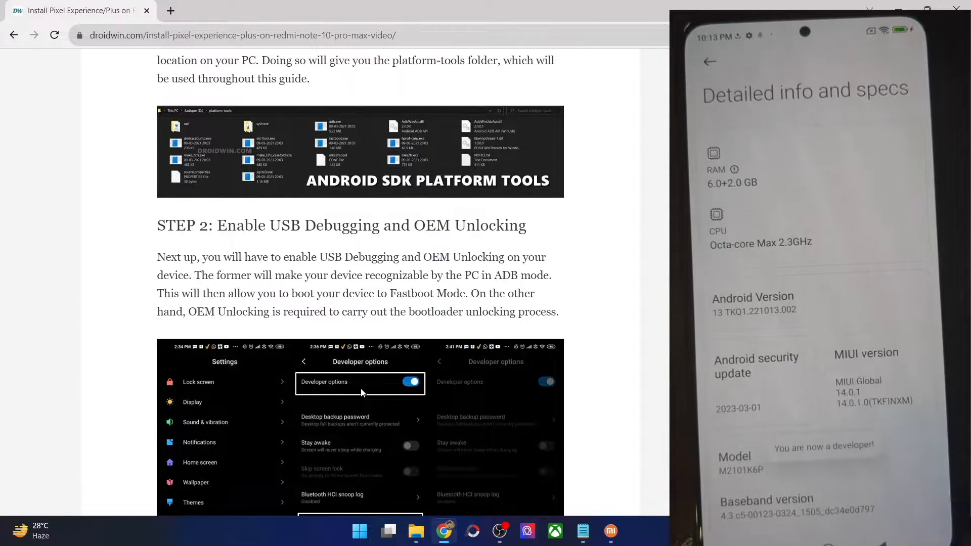
Navigate the phone's Settings to Additional settings > Developer options.
{"action": "left_click", "coordinate": [703, 62]}
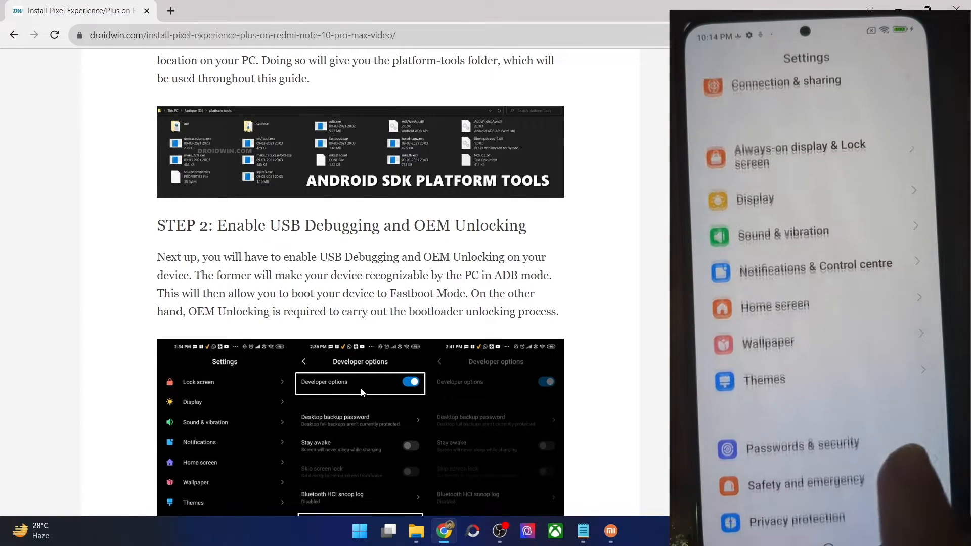
{"action": "scroll", "scroll_direction": "down", "scroll_amount": 3}
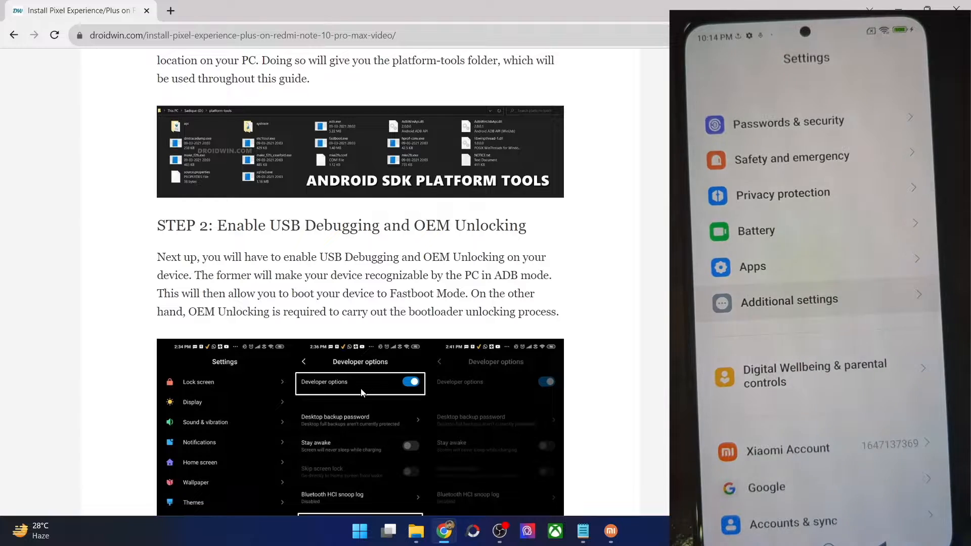
{"action": "left_click", "coordinate": [789, 301]}
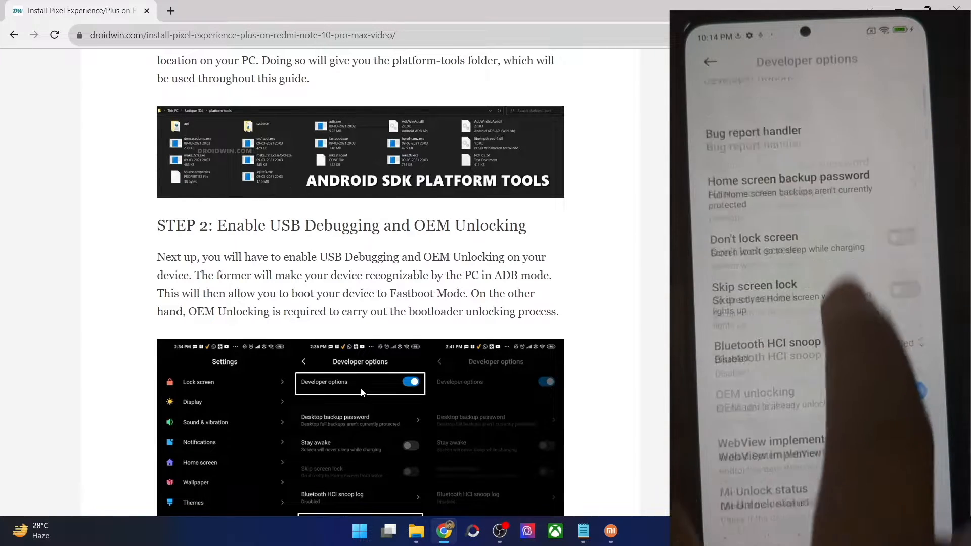
{"action": "scroll", "scroll_direction": "down", "scroll_amount": 3}
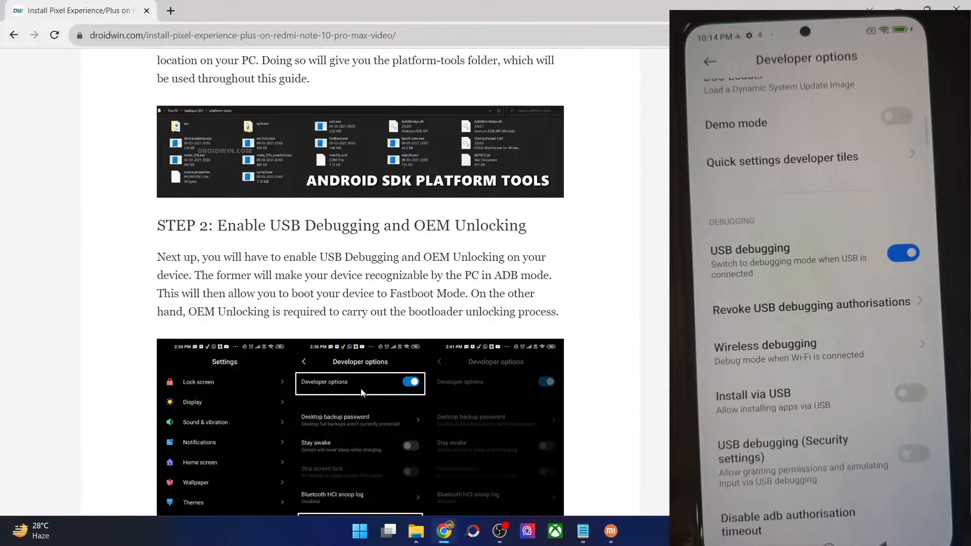
Switch on USB debugging, accept the risk warning and always allow this computer.
{"action": "left_click", "coordinate": [903, 253]}
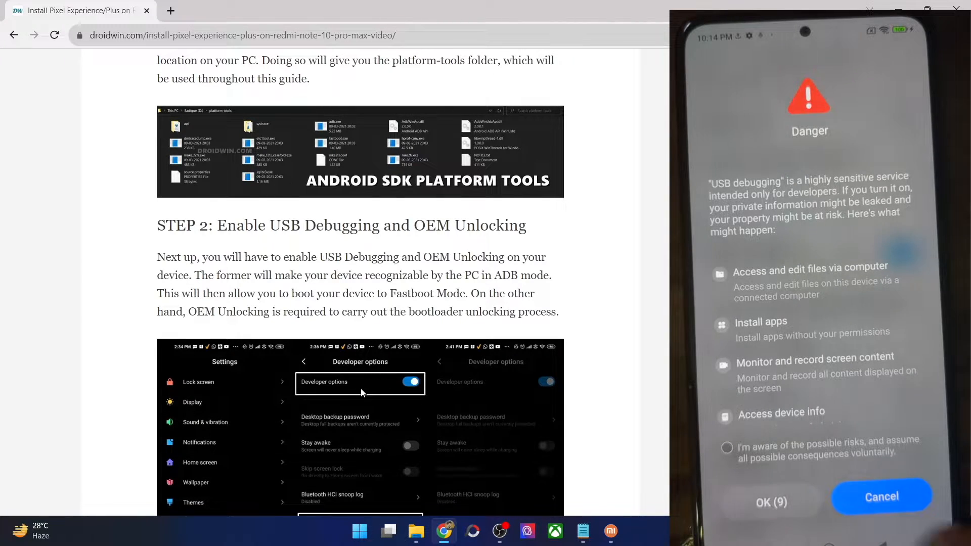
{"action": "left_click", "coordinate": [727, 447]}
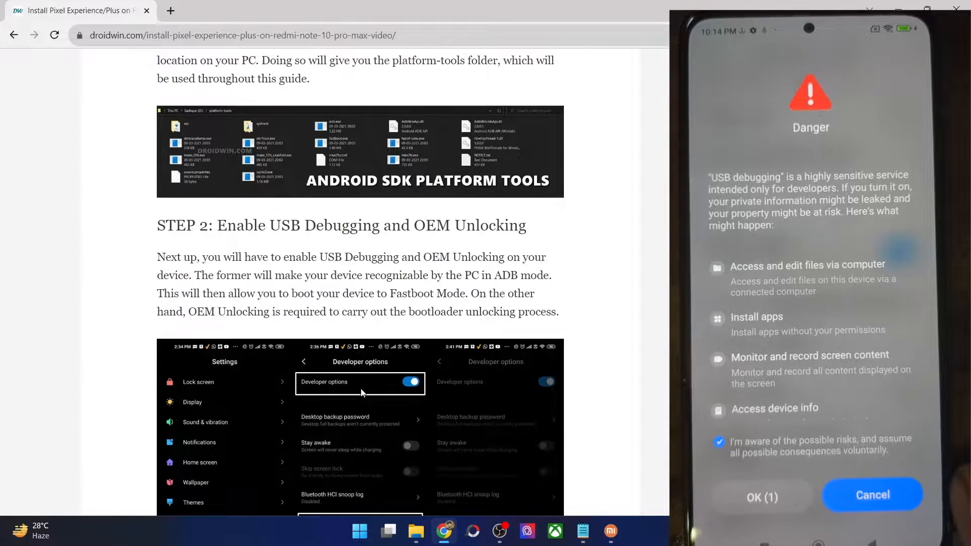
{"action": "left_click", "coordinate": [761, 497]}
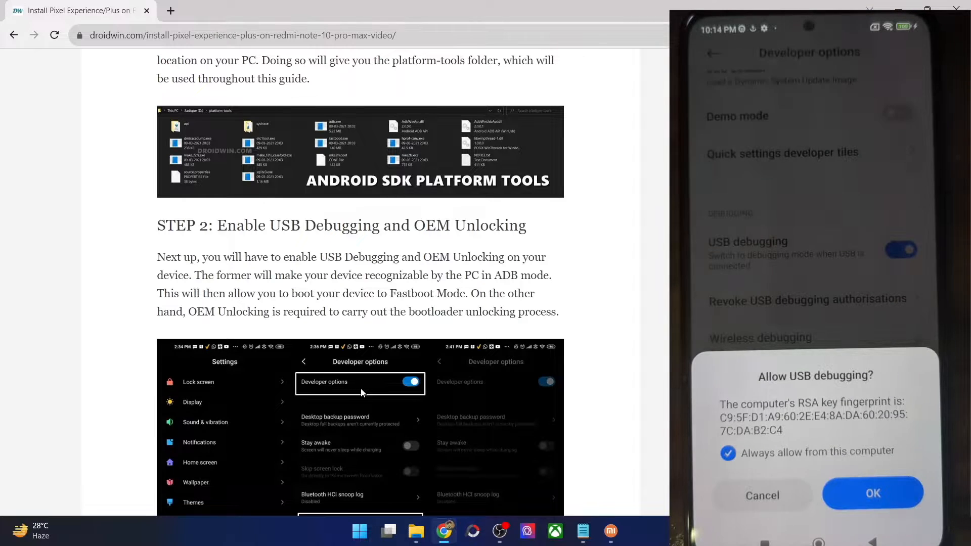
{"action": "left_click", "coordinate": [873, 493]}
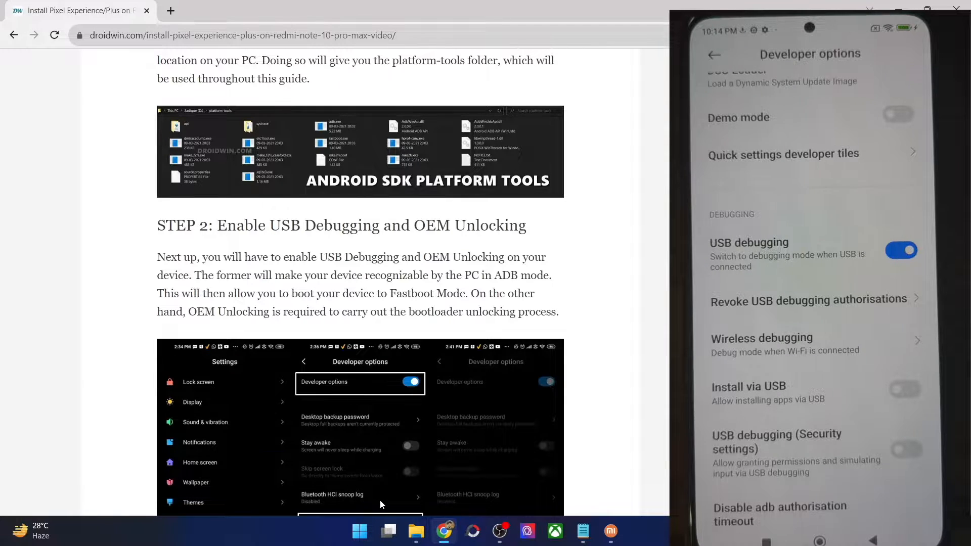
Run adb devices from platform-tools and confirm the phone 9ac5d899 is listed as a device.
{"action": "left_click", "coordinate": [416, 531]}
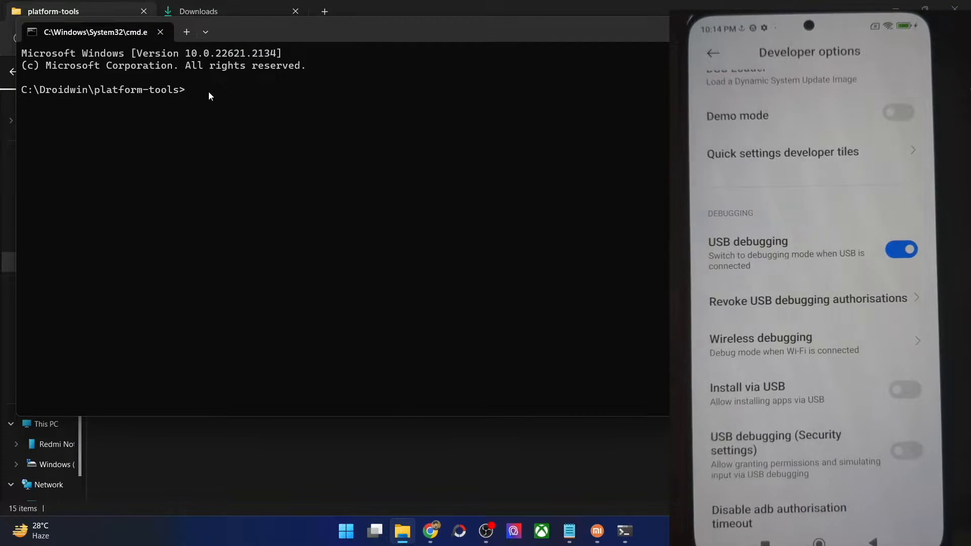
{"action": "type", "text": "adb devices"}
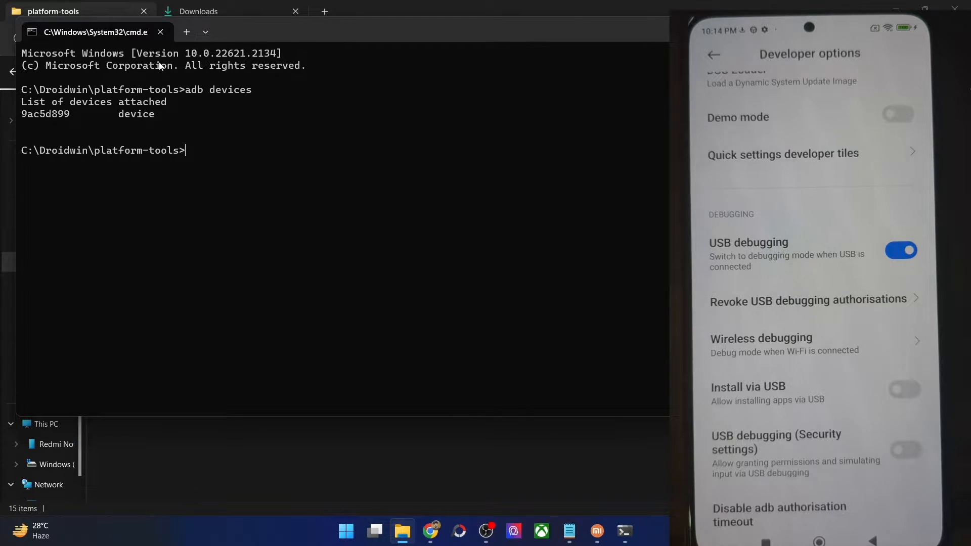
{"action": "double_click", "coordinate": [45, 115]}
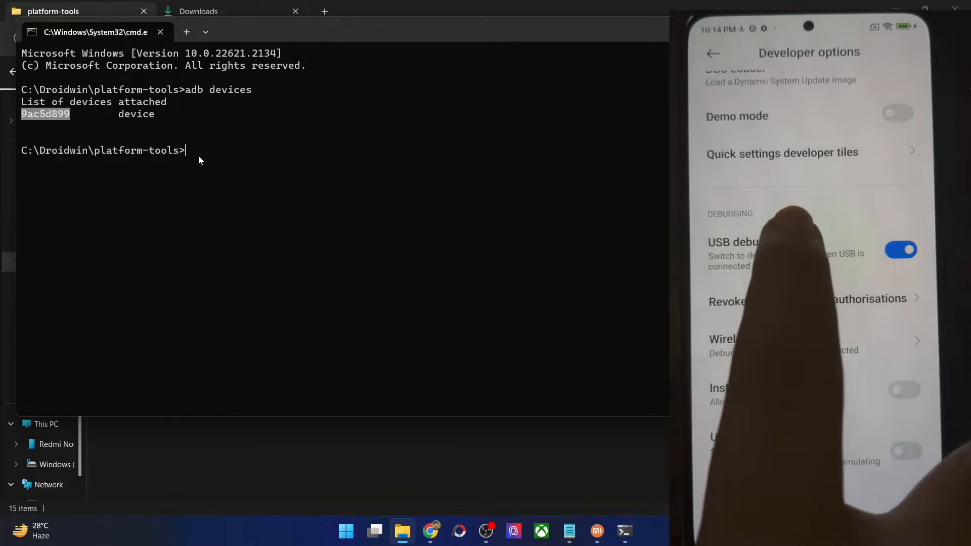
{"action": "scroll", "scroll_direction": "down", "scroll_amount": 3}
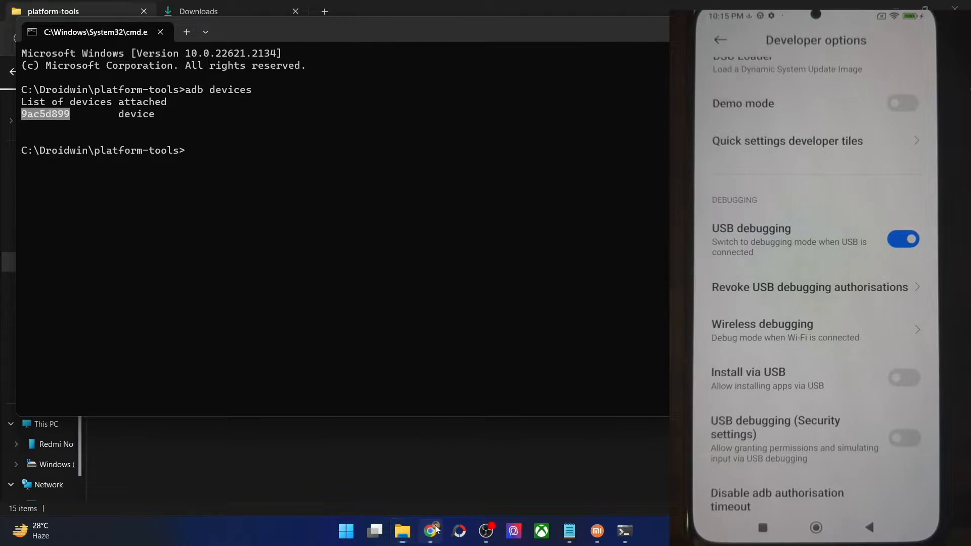
Follow the guide past Step 3 bootloader unlocking to Step 4's ROM and recovery download links.
{"action": "left_click", "coordinate": [430, 531]}
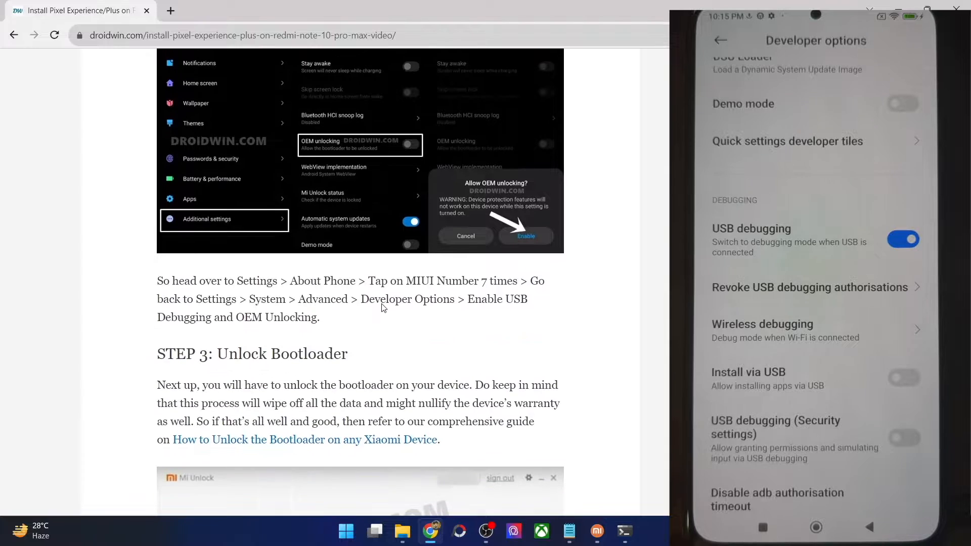
{"action": "scroll", "scroll_direction": "down", "scroll_amount": 3}
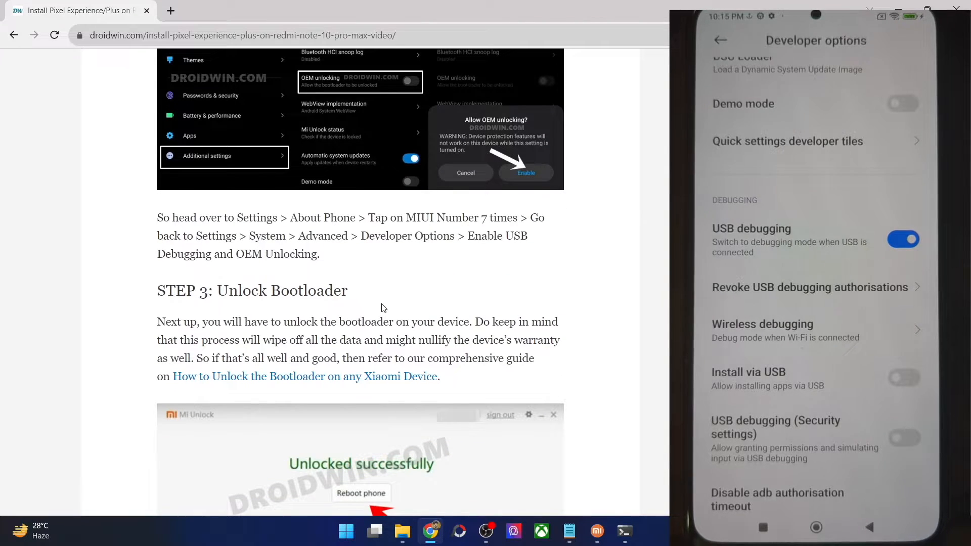
{"action": "scroll", "scroll_direction": "down", "scroll_amount": 3}
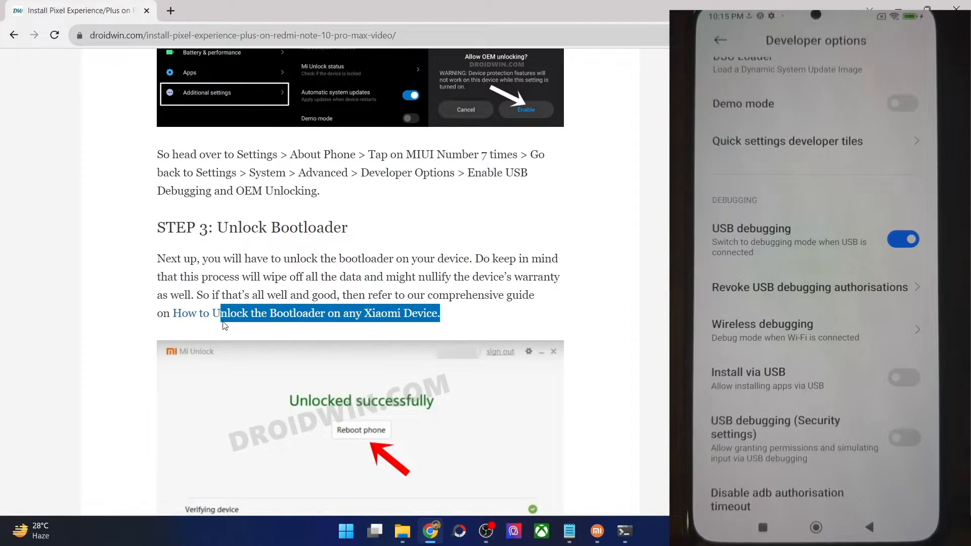
{"action": "scroll", "scroll_direction": "down", "scroll_amount": 3}
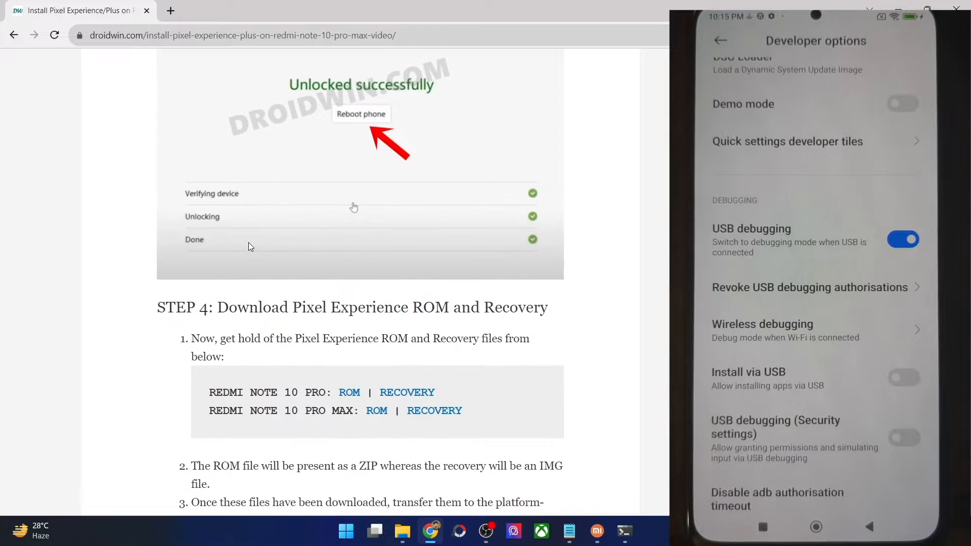
{"action": "scroll", "scroll_direction": "down", "scroll_amount": 3}
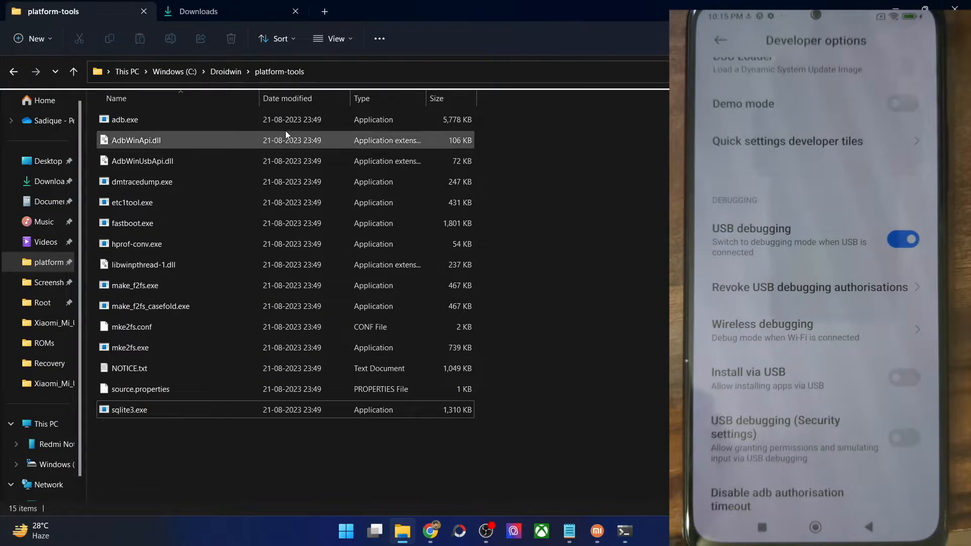
Rename the downloaded Pixel Experience ROM zip in platform-tools to rom.zip.
{"action": "left_click", "coordinate": [199, 11]}
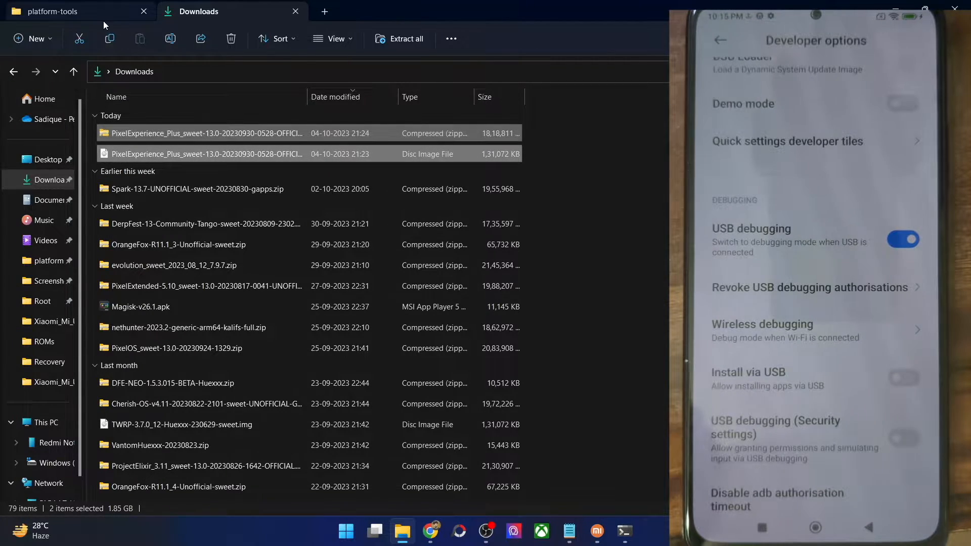
{"action": "left_click", "coordinate": [53, 11]}
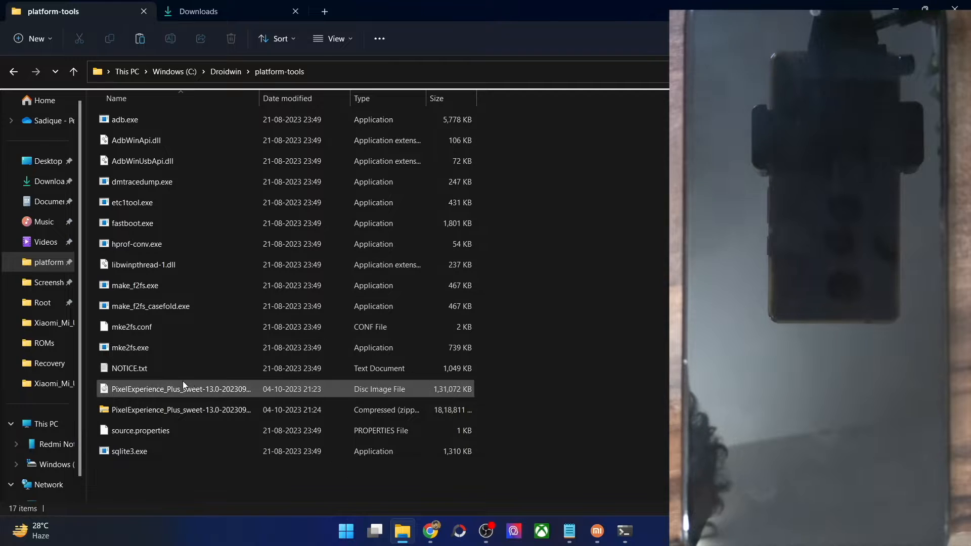
{"action": "left_click", "coordinate": [180, 410]}
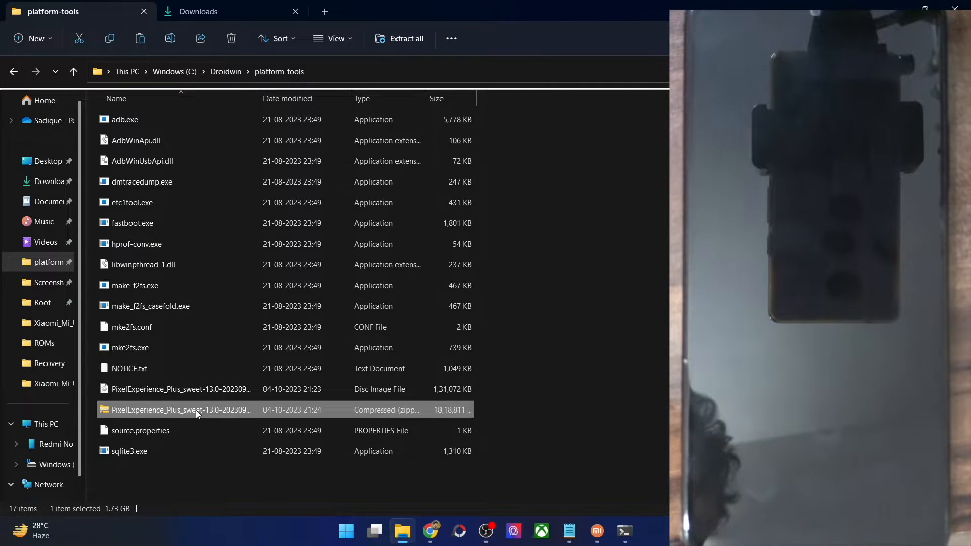
{"action": "right_click", "coordinate": [180, 410]}
{"action": "type", "text": "rom.zip"}
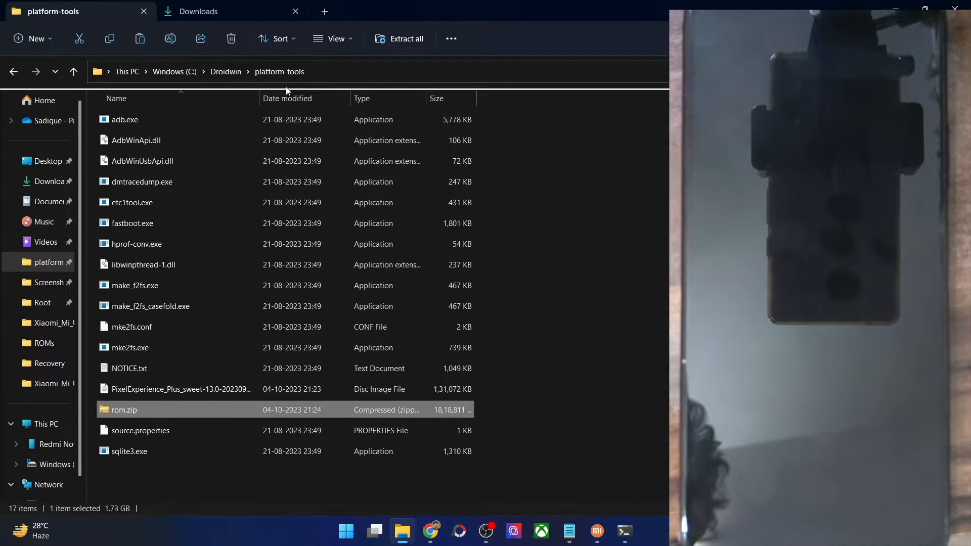
{"action": "left_click", "coordinate": [180, 388]}
{"action": "type", "text": "recovery.img"}
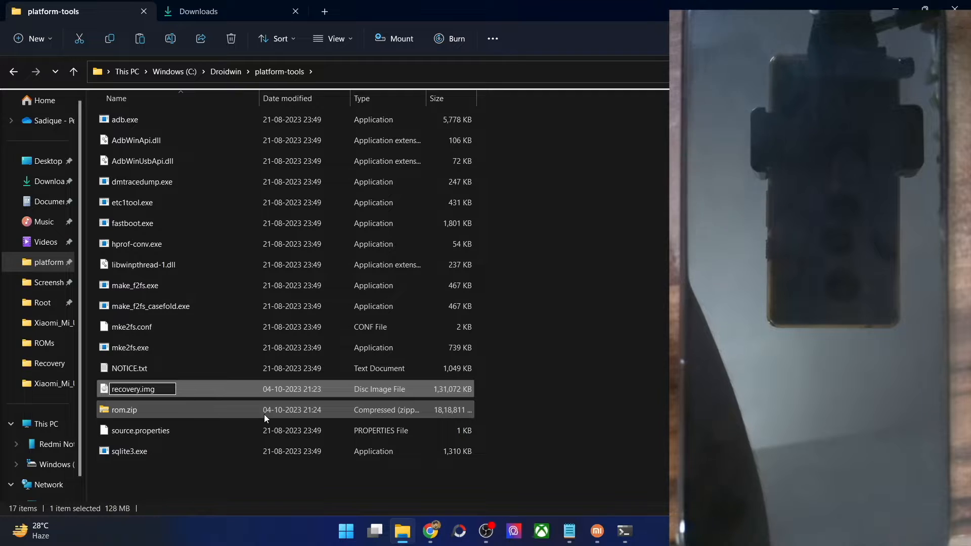
Rename the recovery image to recovery.img and clear the selection.
{"action": "key", "text": "Enter"}
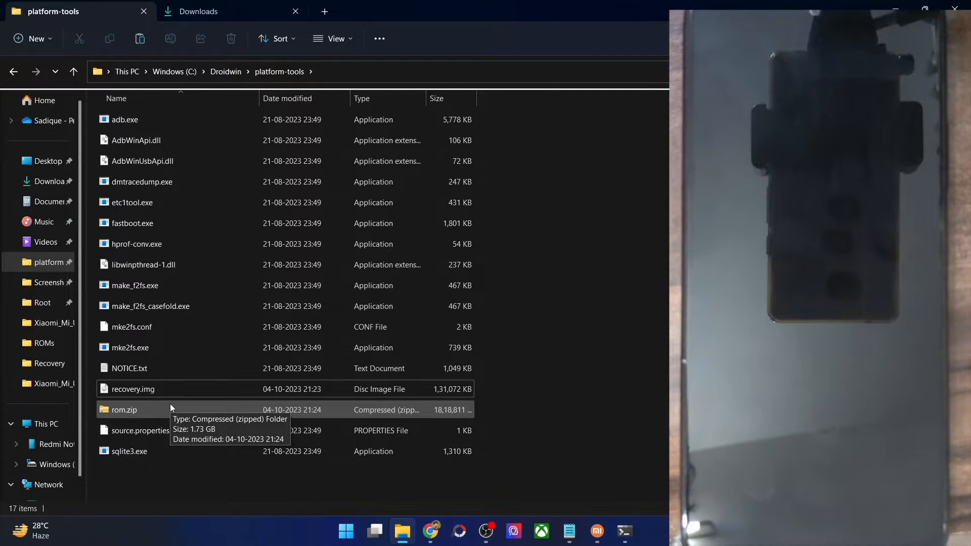
{"action": "left_click", "coordinate": [133, 389]}
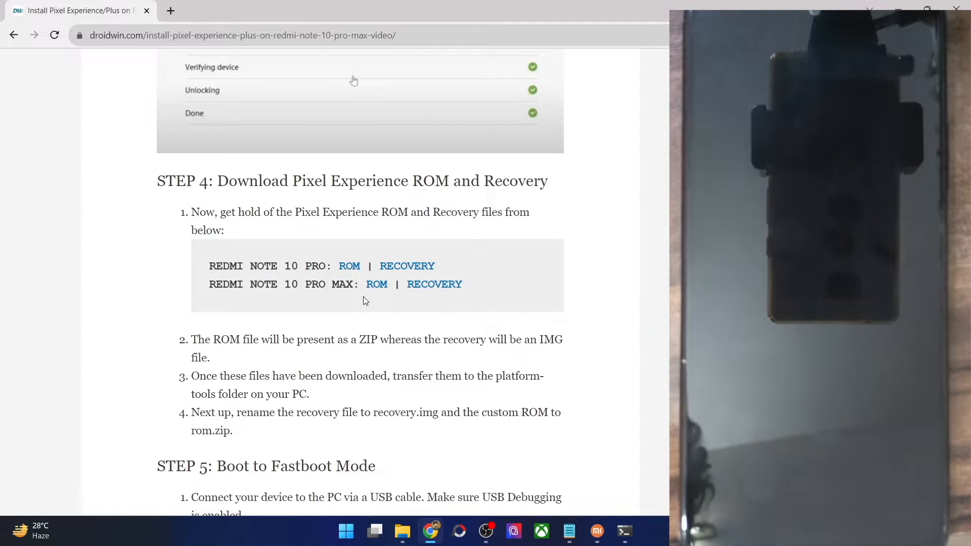
Reboot the phone to the bootloader and confirm fastboot devices lists 9ac5d899.
{"action": "scroll", "scroll_direction": "down", "scroll_amount": 3}
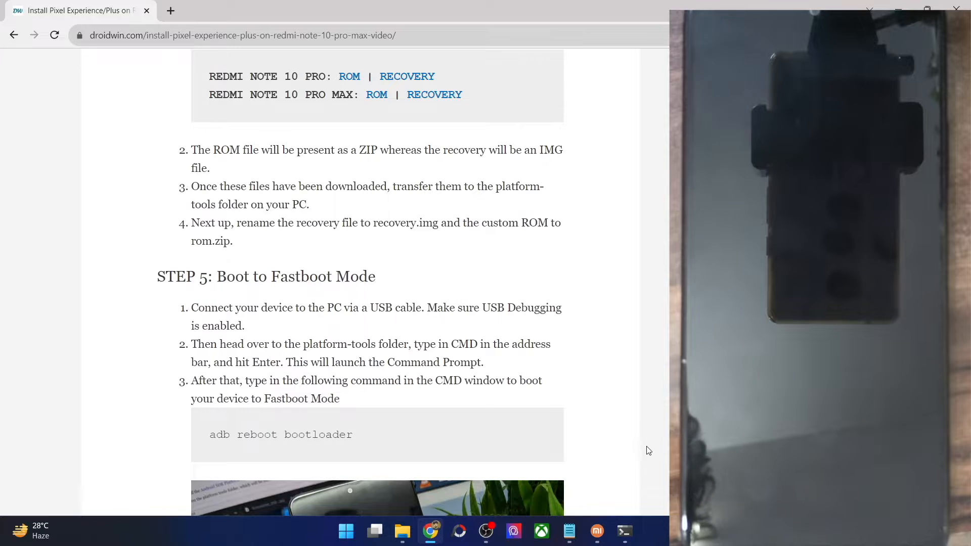
{"action": "left_click", "coordinate": [624, 531]}
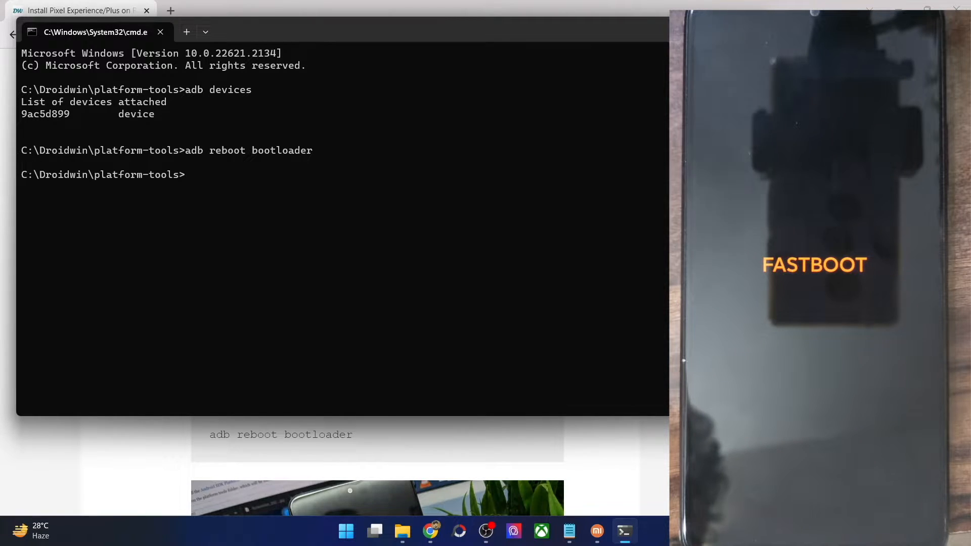
{"action": "type", "text": "f"}
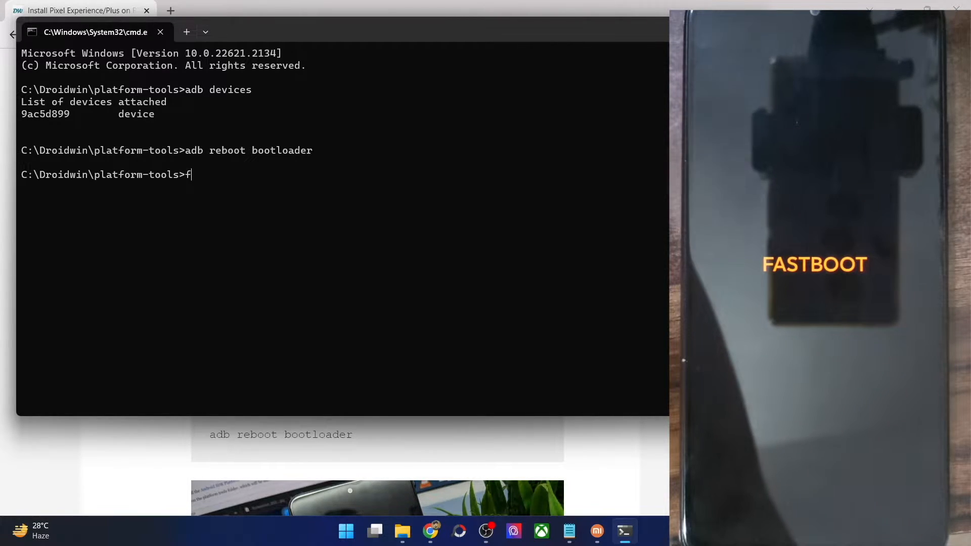
{"action": "type", "text": "astboot se"}
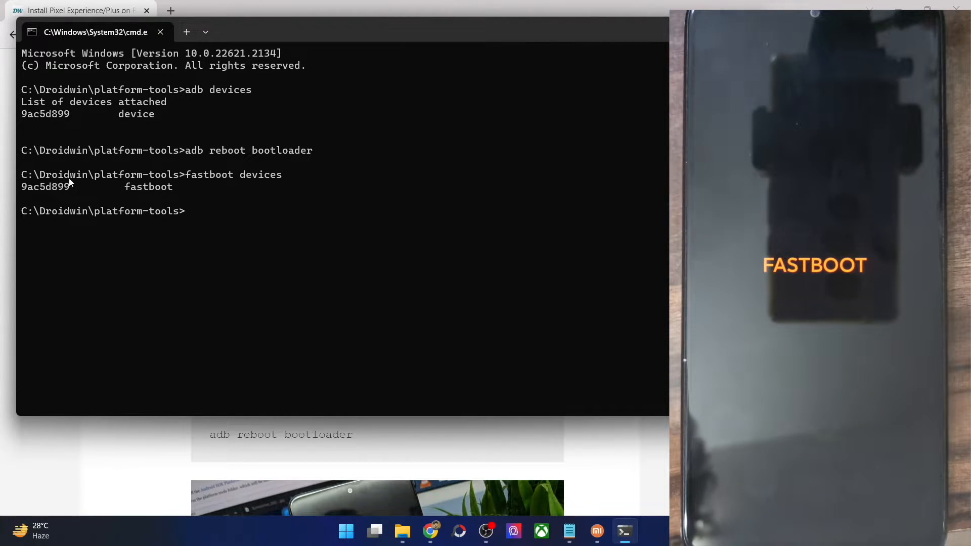
{"action": "double_click", "coordinate": [45, 186]}
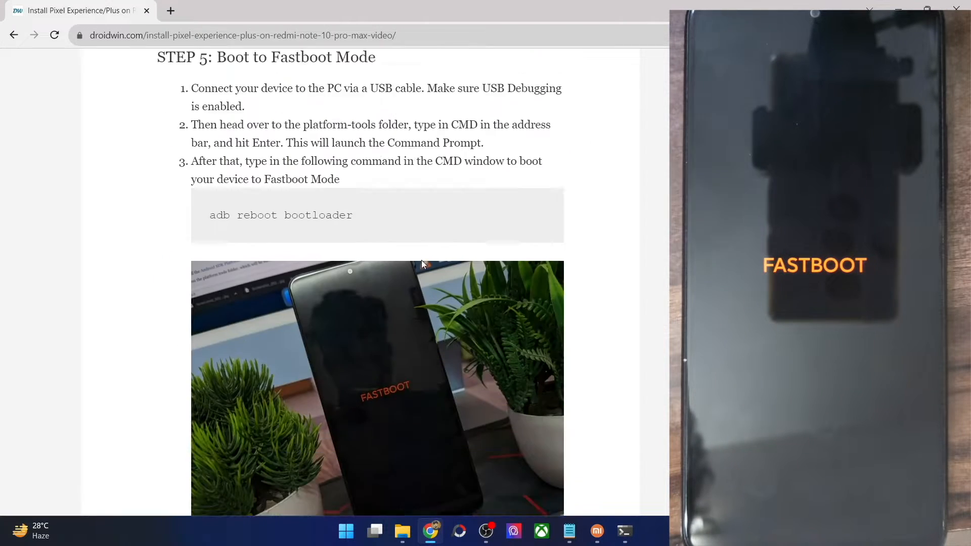
{"action": "scroll", "scroll_direction": "down", "scroll_amount": 3}
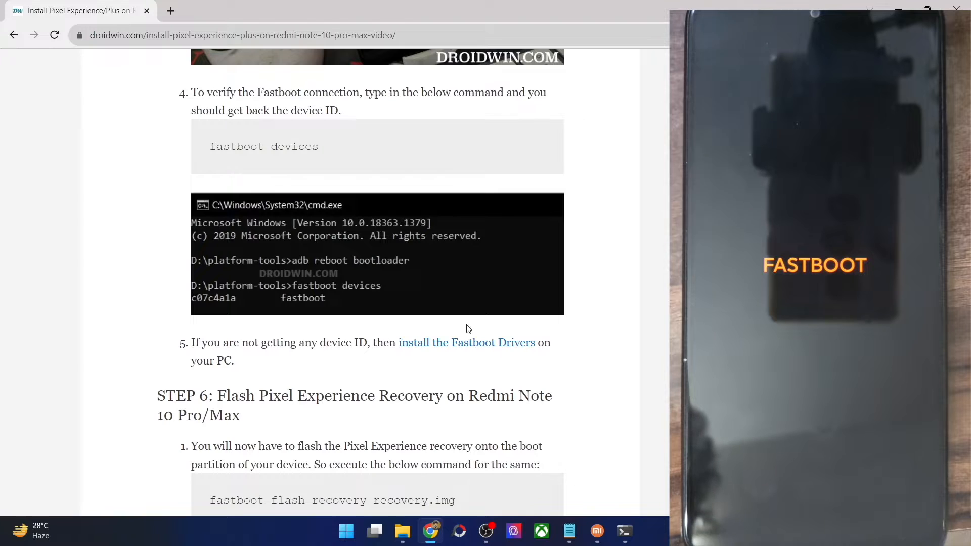
{"action": "left_click_drag", "start_coordinate": [397, 343], "coordinate": [551, 343]}
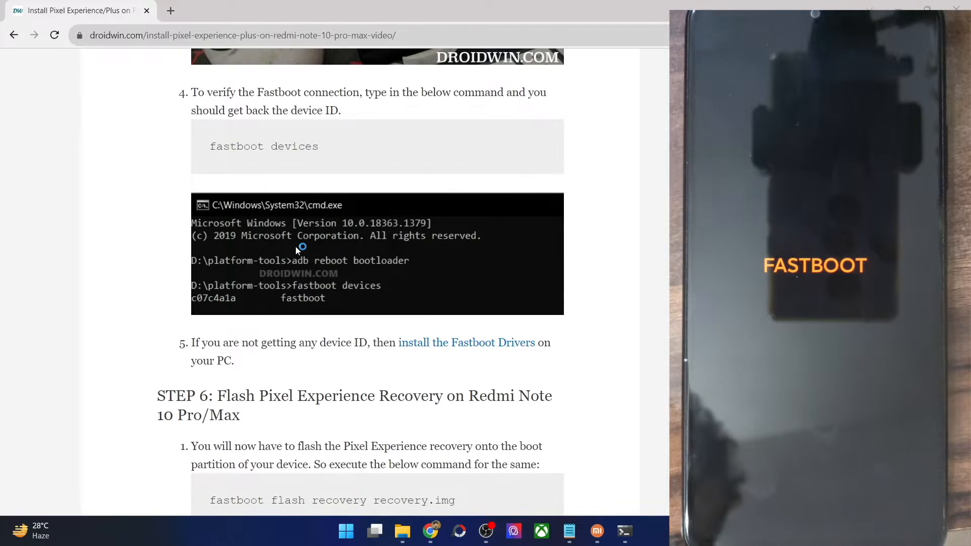
Verify in Device Manager the phone shows as Android Bootloader Interface, then return to platform-tools.
{"action": "left_click", "coordinate": [639, 532]}
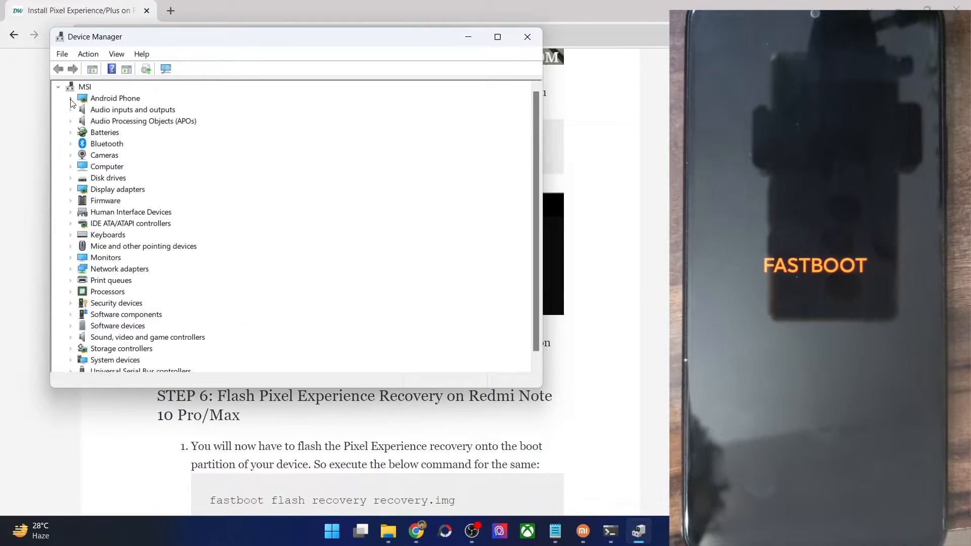
{"action": "left_click", "coordinate": [71, 98]}
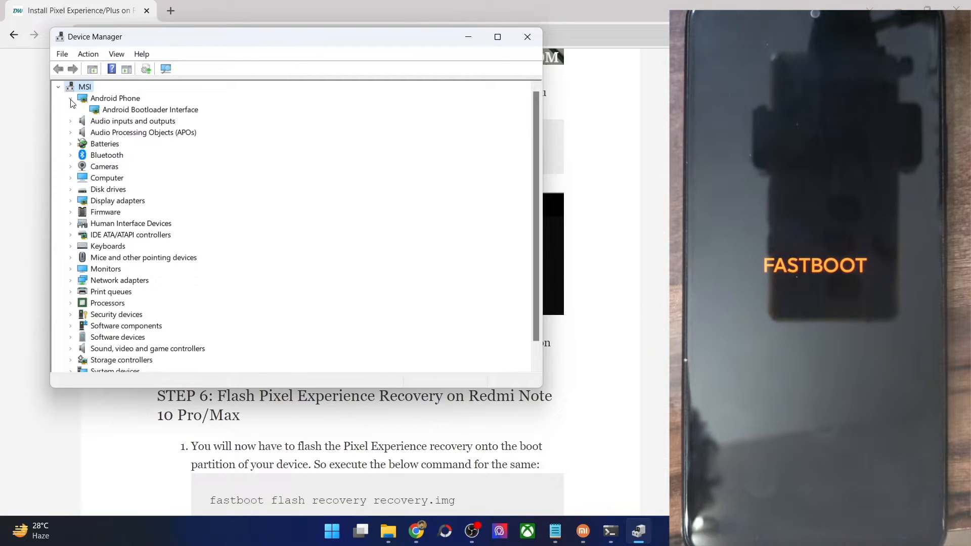
{"action": "left_click", "coordinate": [149, 110]}
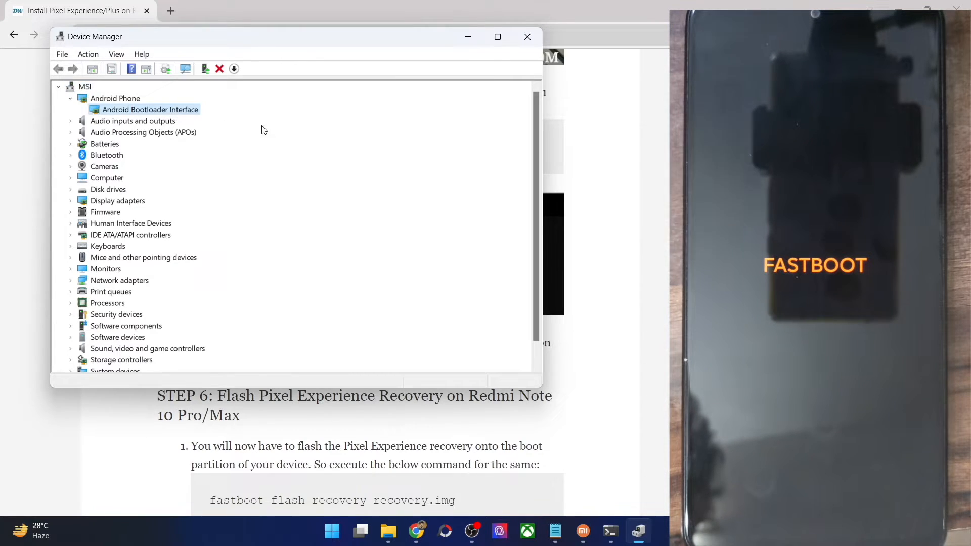
{"action": "left_click", "coordinate": [527, 36]}
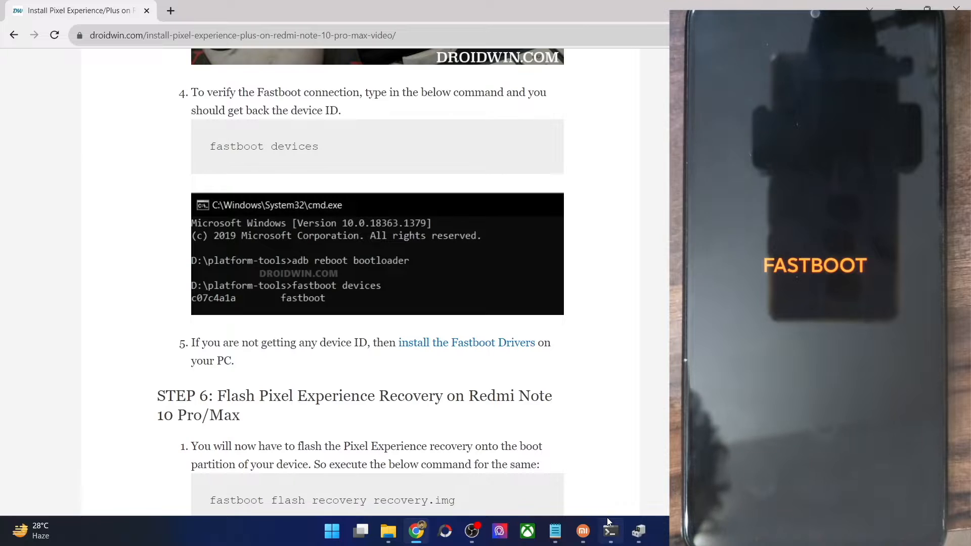
{"action": "left_click", "coordinate": [609, 531]}
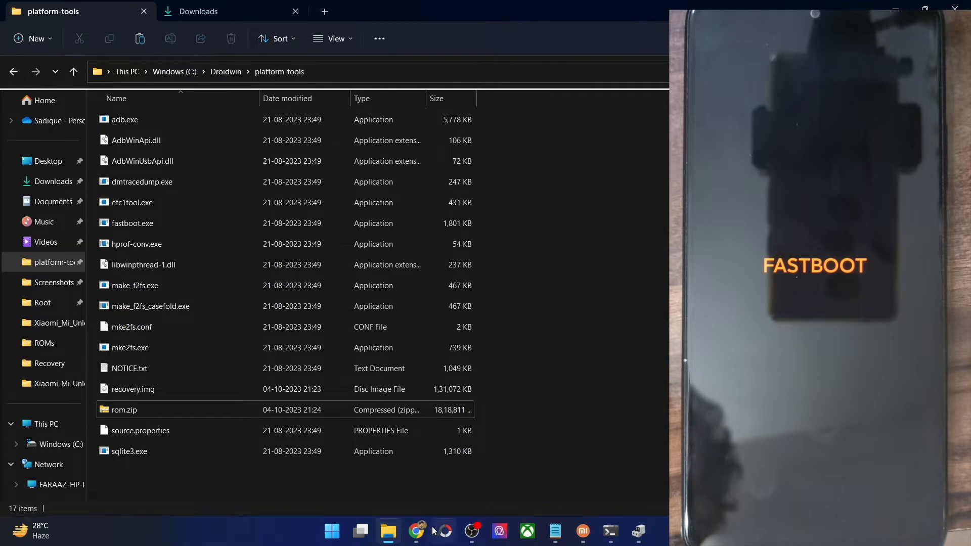
Flash recovery.img to the phone's recovery partition via fastboot.
{"action": "left_click", "coordinate": [416, 531]}
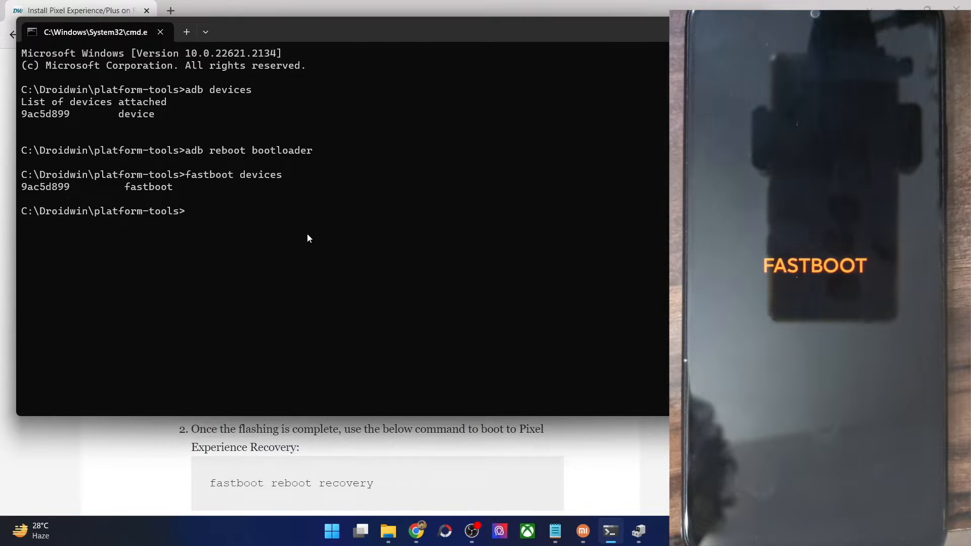
{"action": "type", "text": "9ac5"}
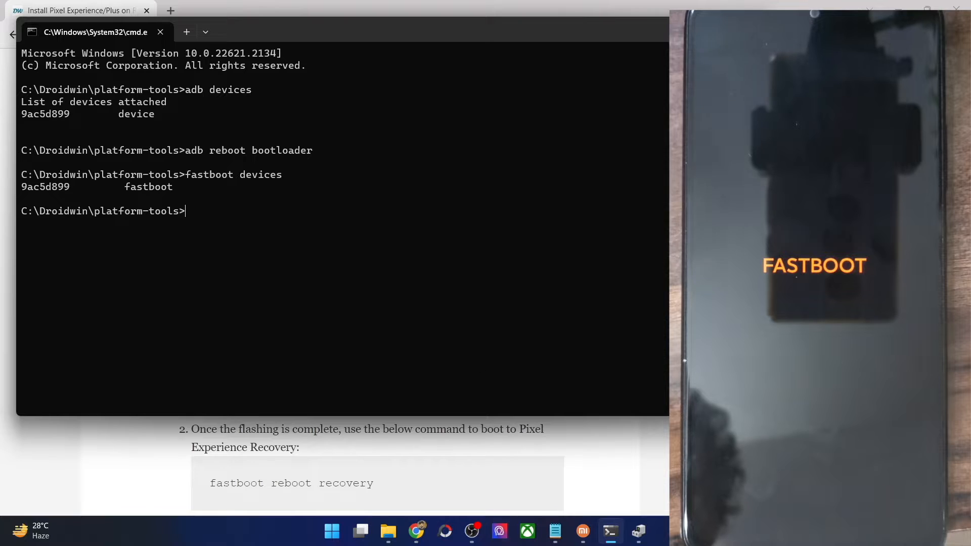
{"action": "double_click", "coordinate": [339, 374]}
{"action": "type", "text": "fastboot flash recovery recovery.img"}
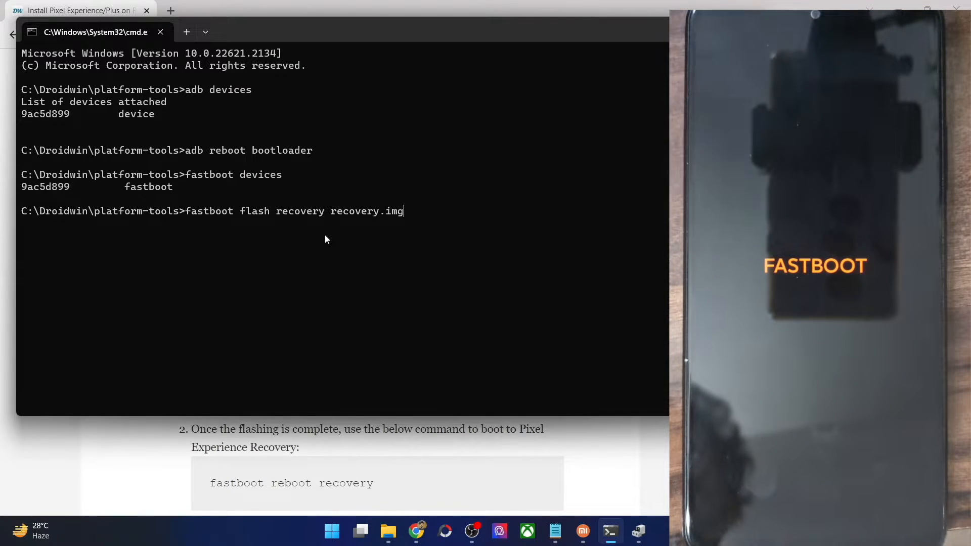
{"action": "key", "text": "enter"}
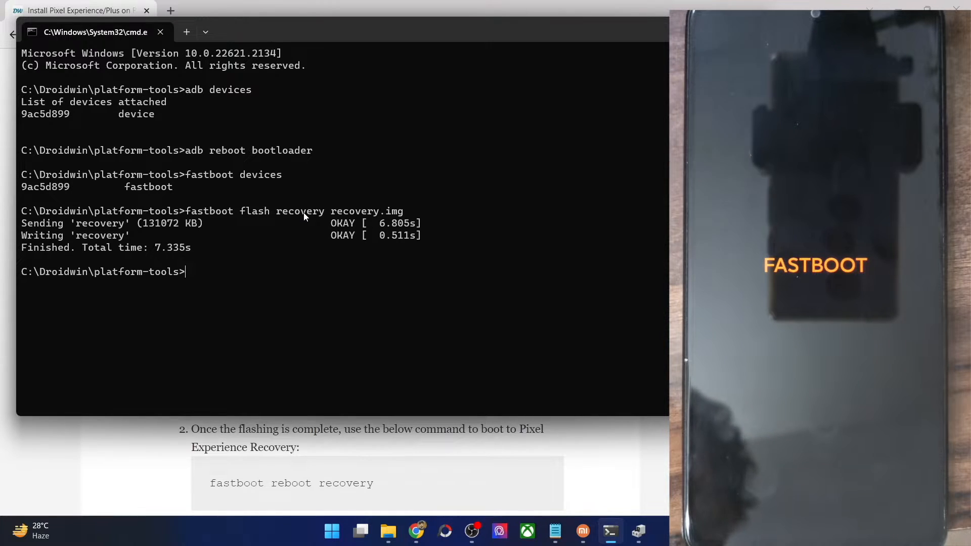
Send 'fastboot reboot recovery' to restart the phone into the new recovery.
{"action": "type", "text": "f"}
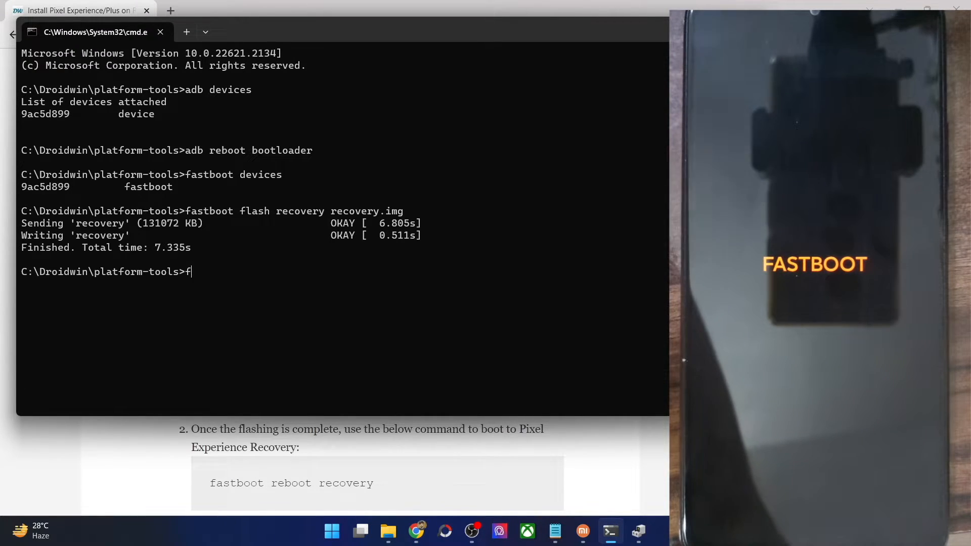
{"action": "type", "text": "astboot"}
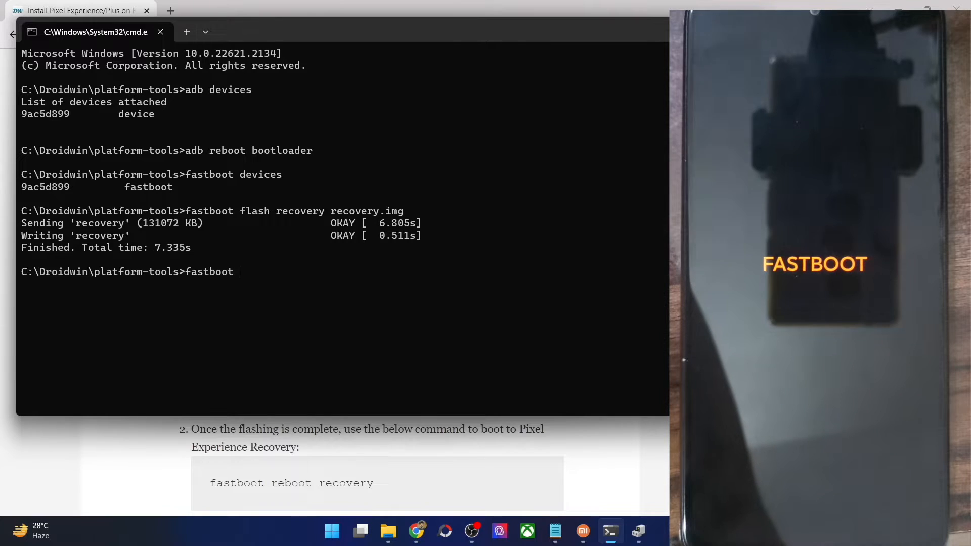
{"action": "type", "text": "r"}
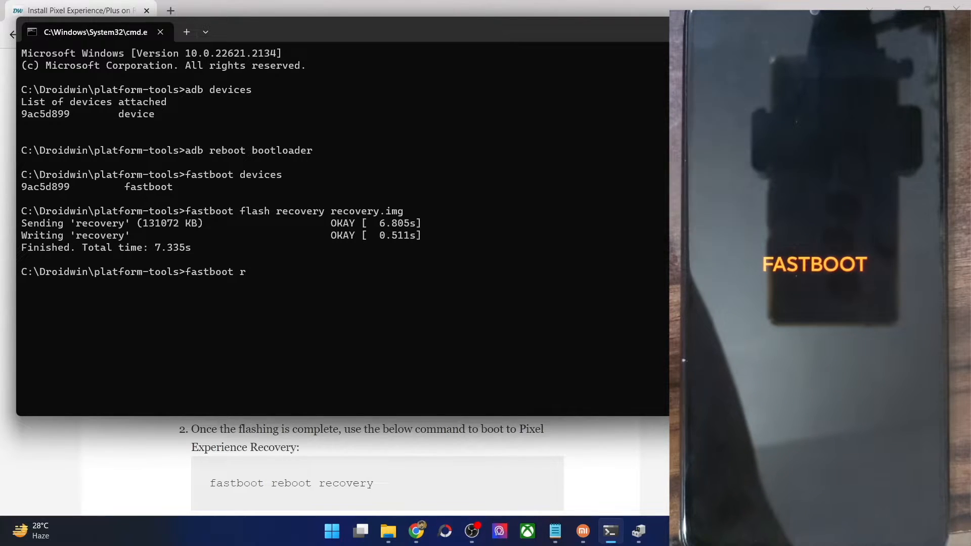
{"action": "type", "text": "eboot re"}
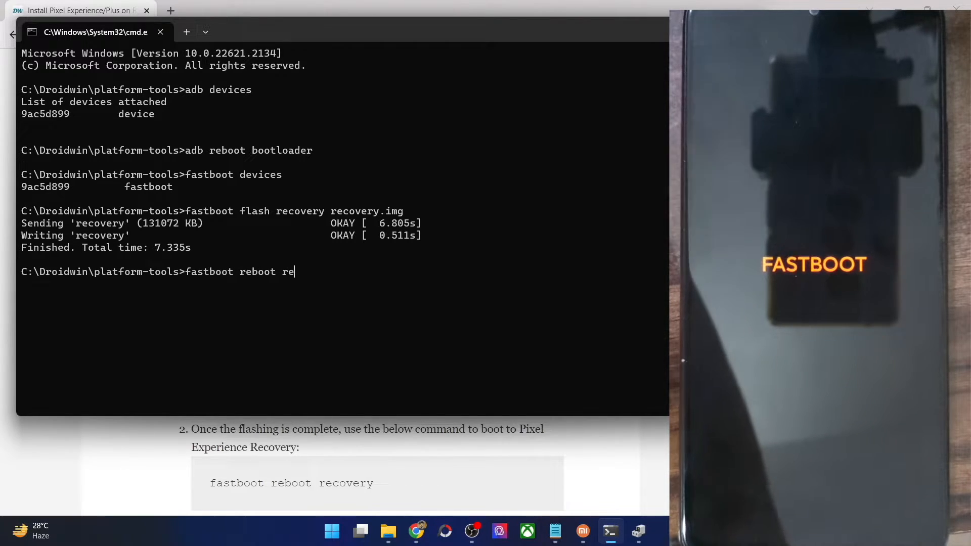
{"action": "type", "text": "covery"}
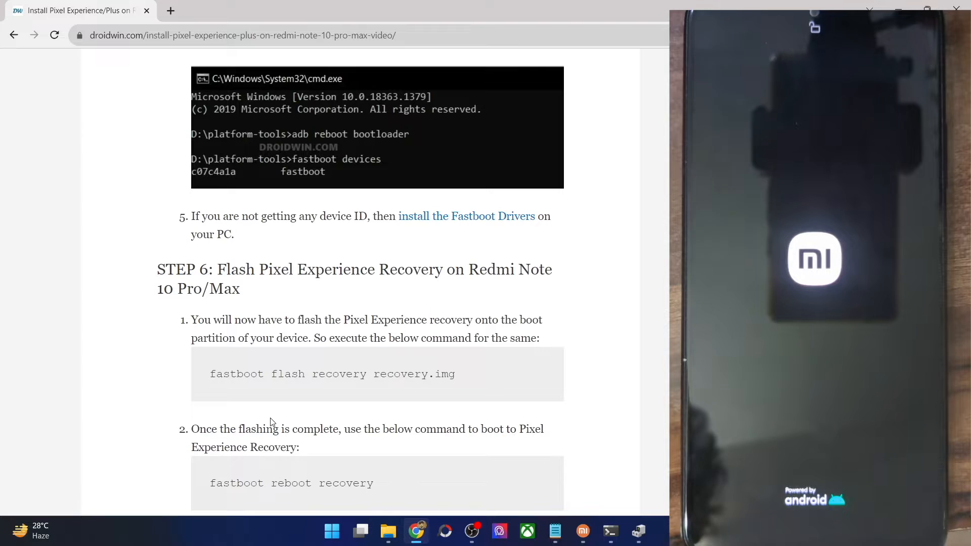
Follow Step 7: factory reset and format data on the phone, then start Apply update > ADB Sideload.
{"action": "scroll", "scroll_direction": "down", "scroll_amount": 3}
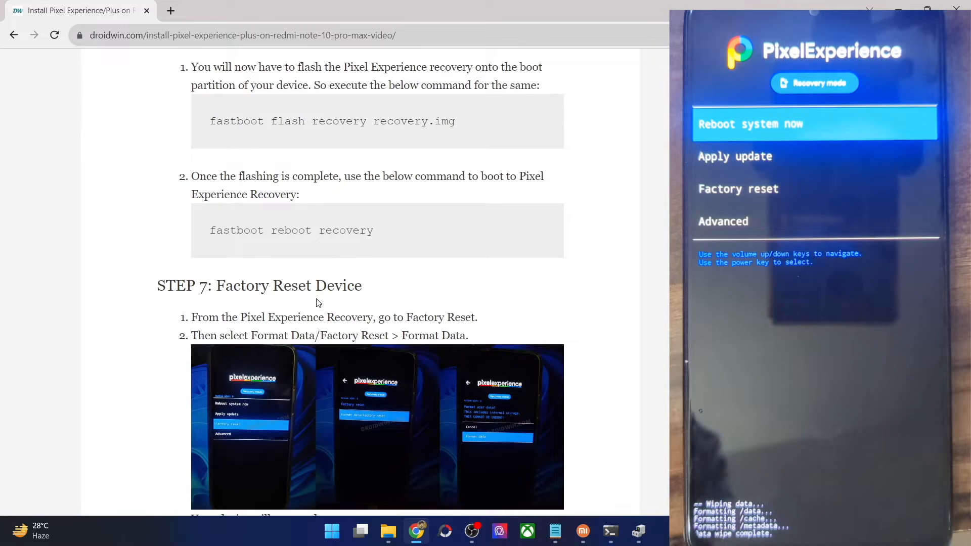
{"action": "scroll", "scroll_direction": "down", "scroll_amount": 3}
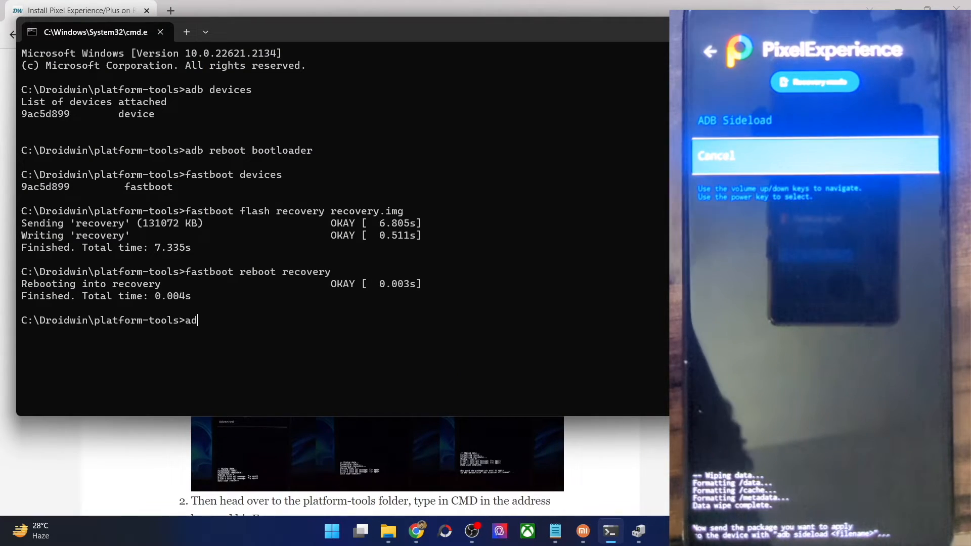
Run 'adb devices' to confirm the phone is listed in sideload mode and check rom.zip in File Explorer.
{"action": "type", "text": "b devices"}
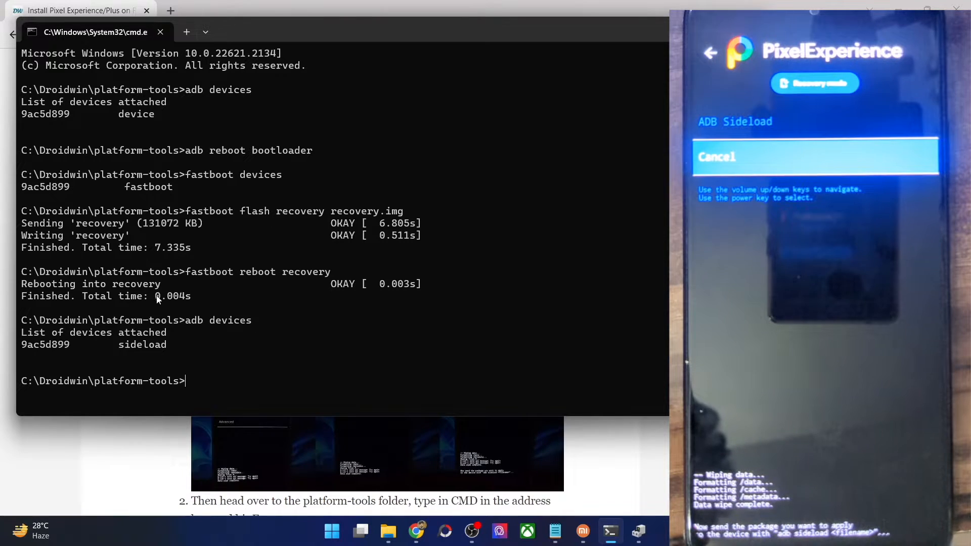
{"action": "double_click", "coordinate": [142, 344]}
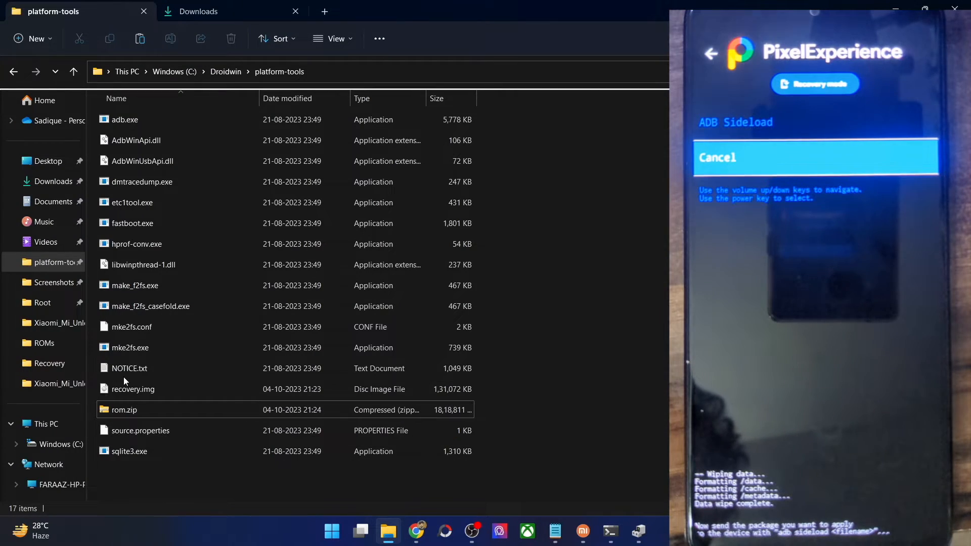
{"action": "mouse_move", "coordinate": [123, 410]}
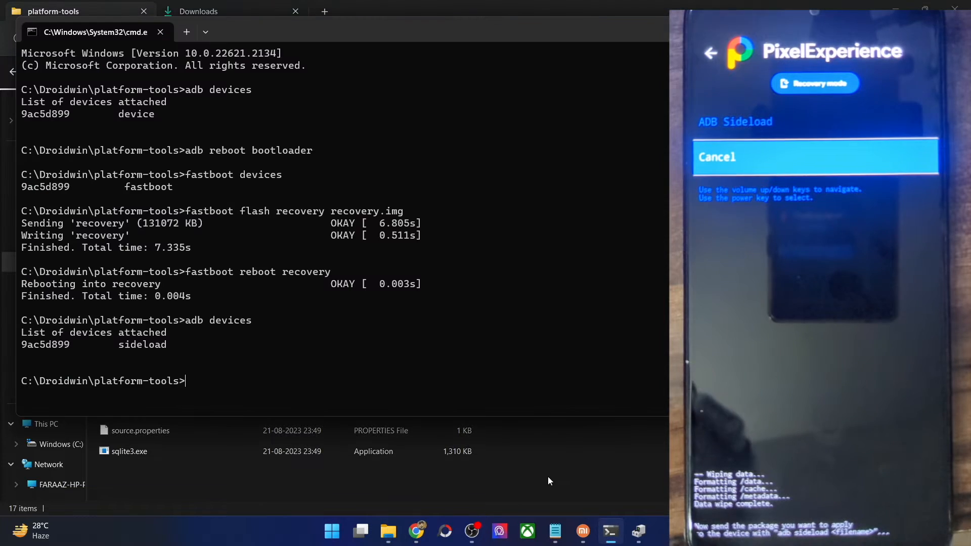
Run 'adb sideload rom.zip' and let the Pixel Experience install complete with status 0.
{"action": "type", "text": "adb"}
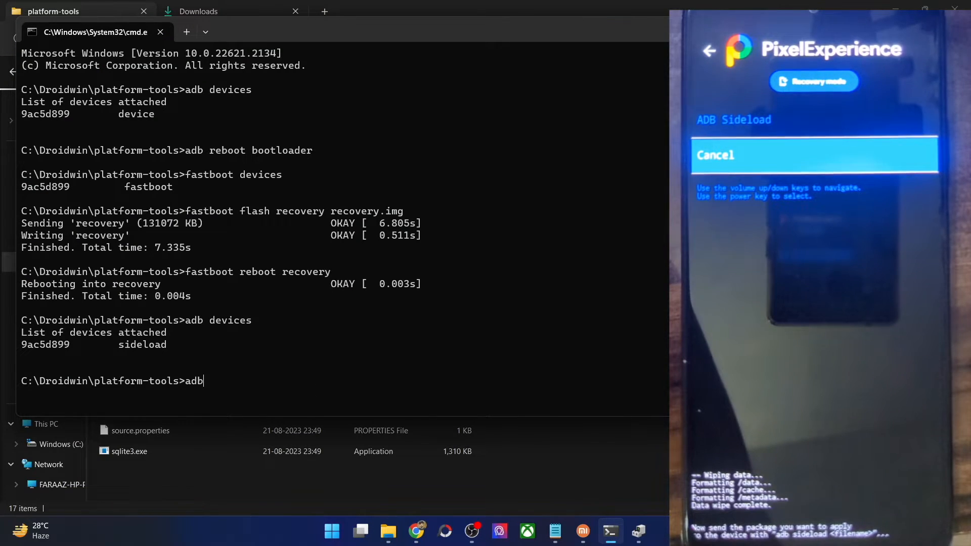
{"action": "type", "text": "sideload"}
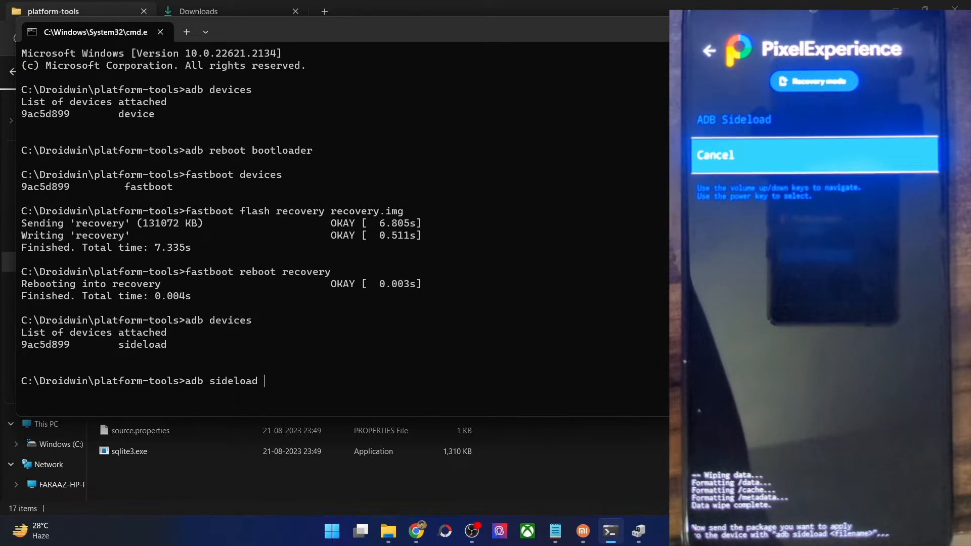
{"action": "type", "text": "rom."}
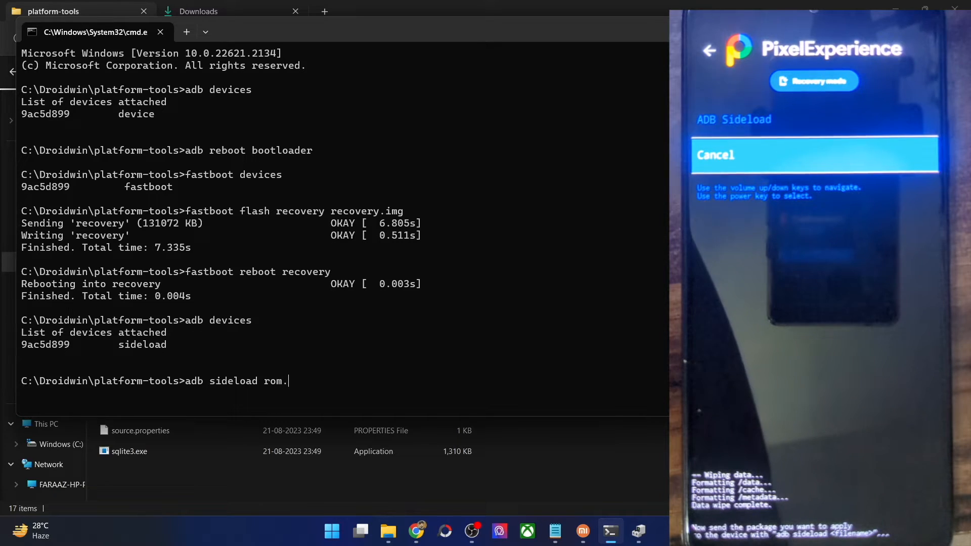
{"action": "type", "text": "zip"}
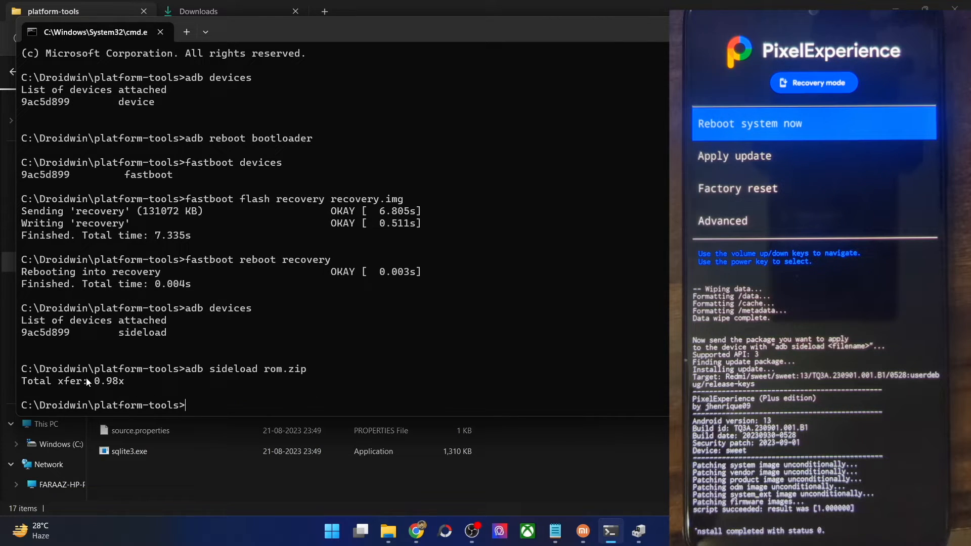
Switch to Chrome and scroll the DroidWin guide to Step 4's ROM and Recovery download links.
{"action": "double_click", "coordinate": [70, 381]}
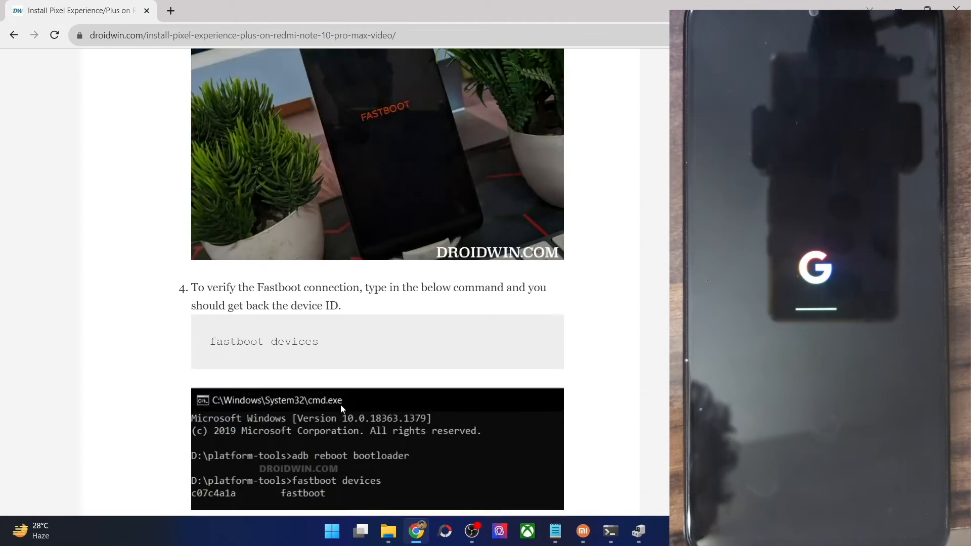
{"action": "scroll", "scroll_direction": "down", "scroll_amount": 3}
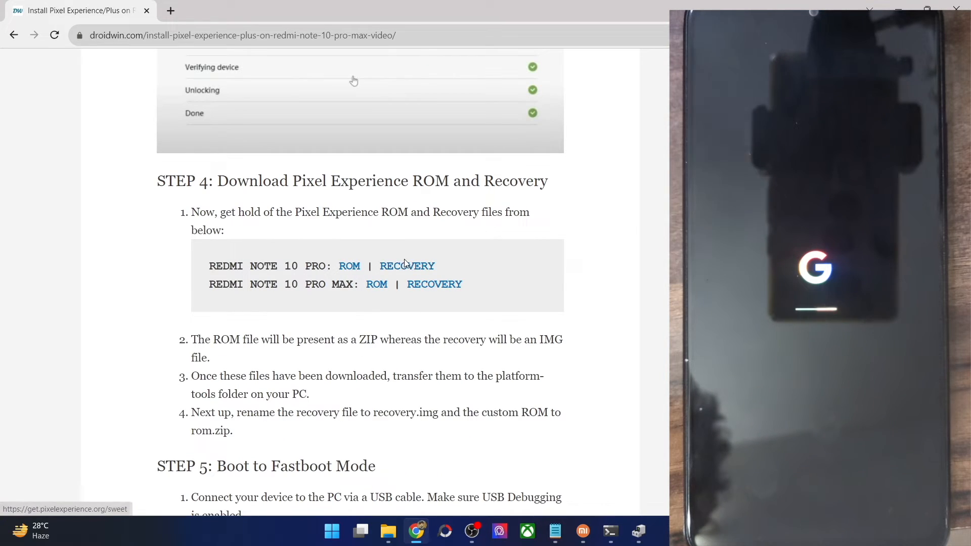
{"action": "left_click", "coordinate": [350, 266]}
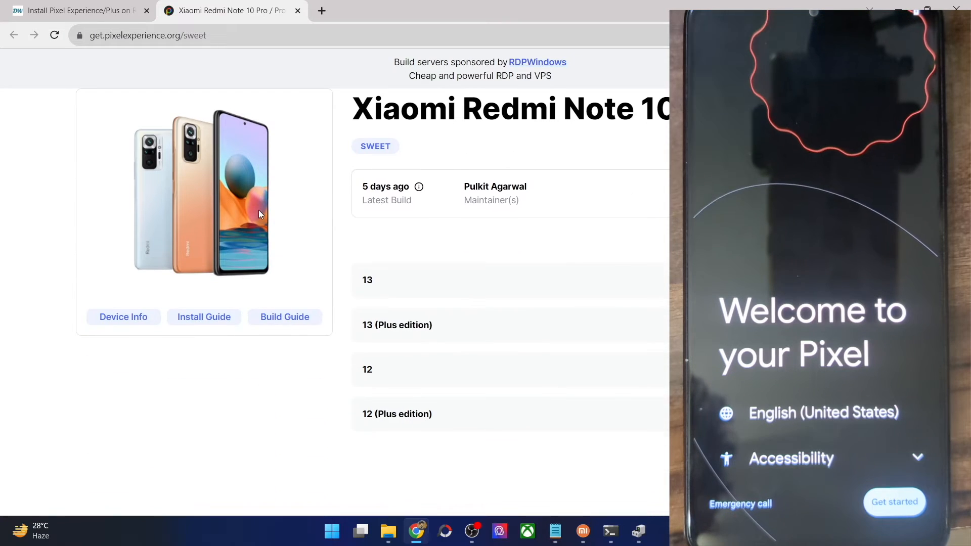
{"action": "scroll", "scroll_direction": "down", "scroll_amount": 3}
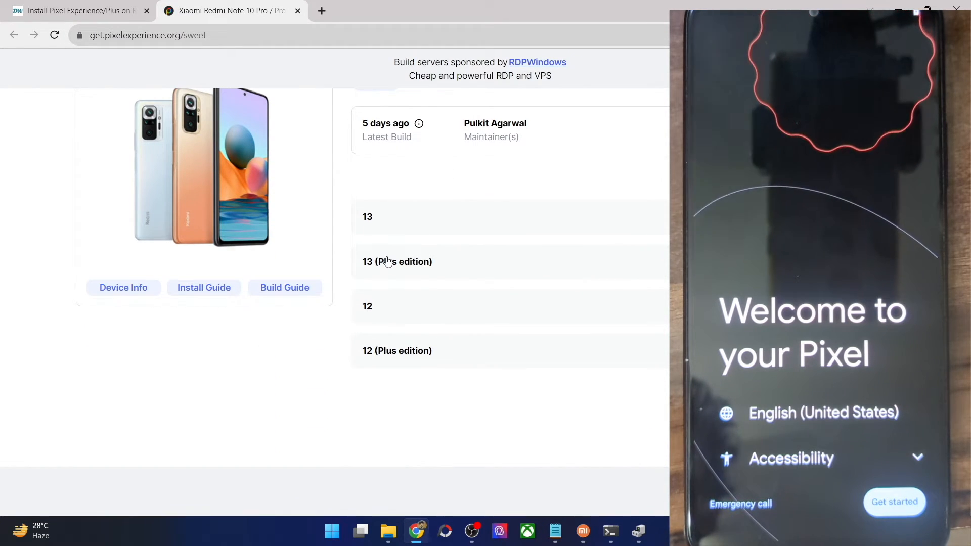
{"action": "left_click", "coordinate": [397, 261]}
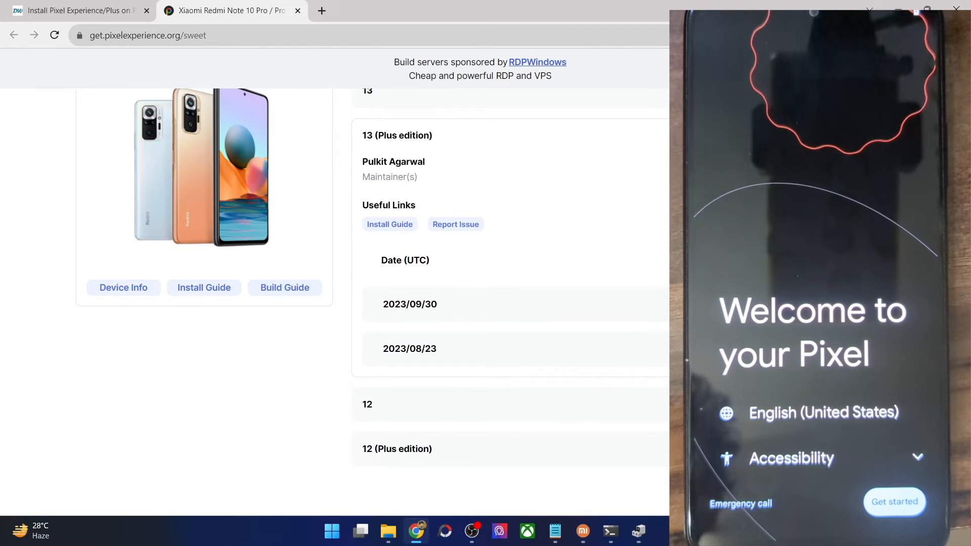
{"action": "left_click", "coordinate": [409, 304]}
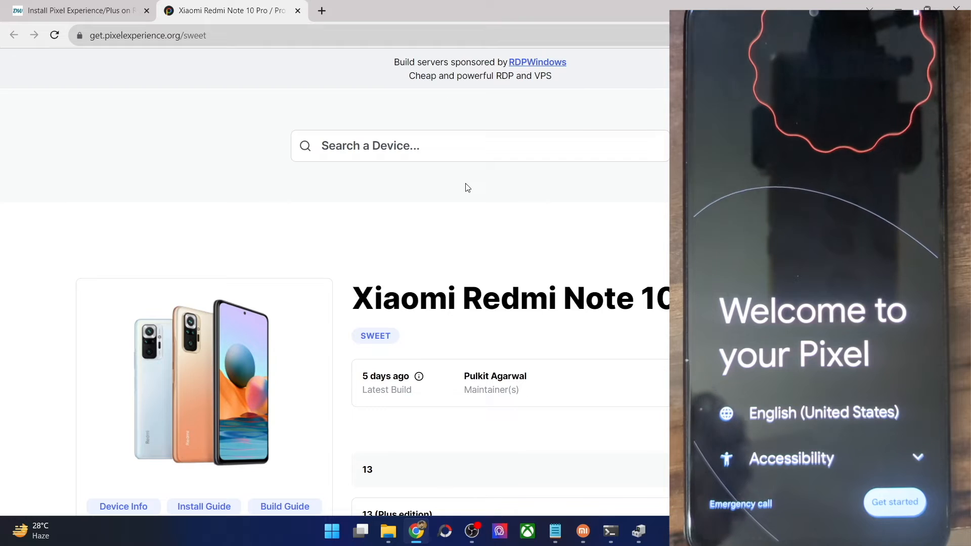
{"action": "left_click", "coordinate": [297, 10]}
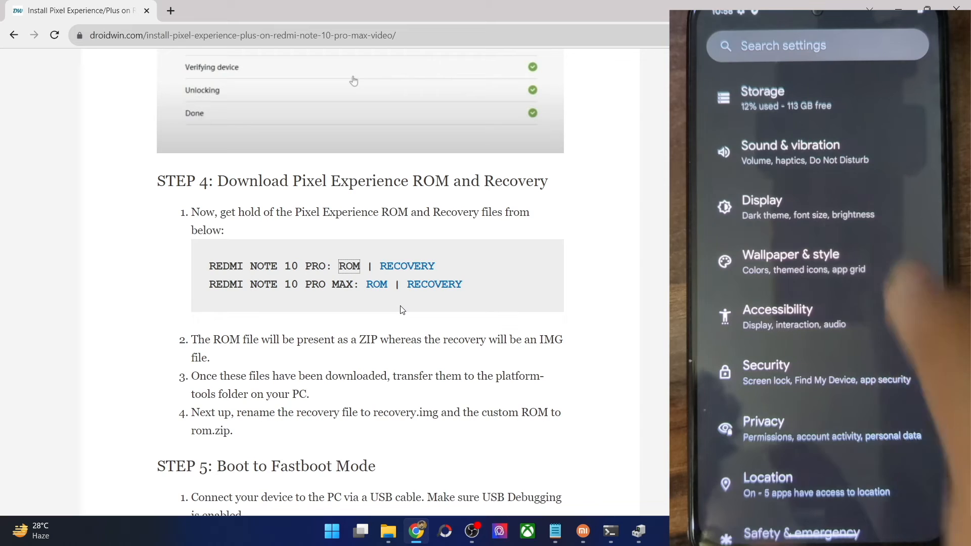
{"action": "left_click", "coordinate": [805, 261]}
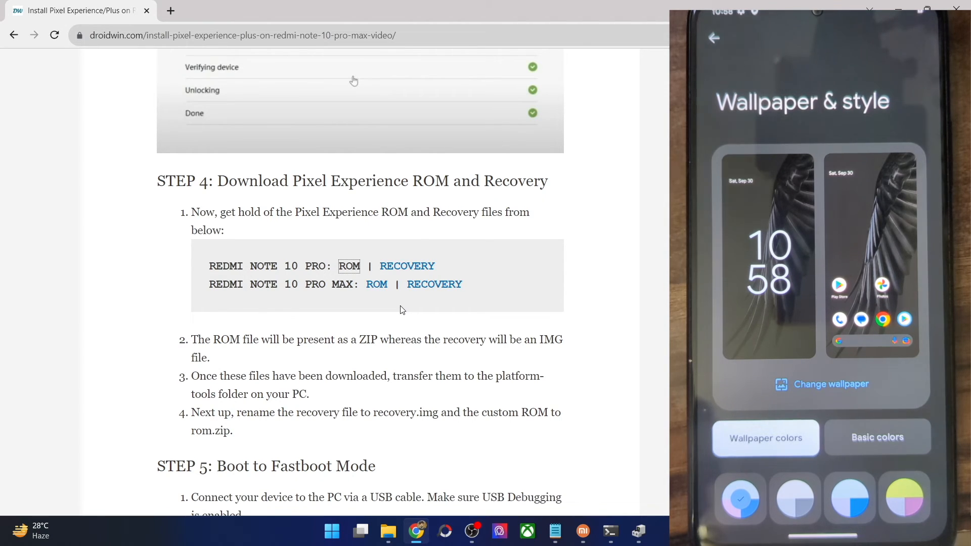
{"action": "scroll", "scroll_direction": "down", "scroll_amount": 3}
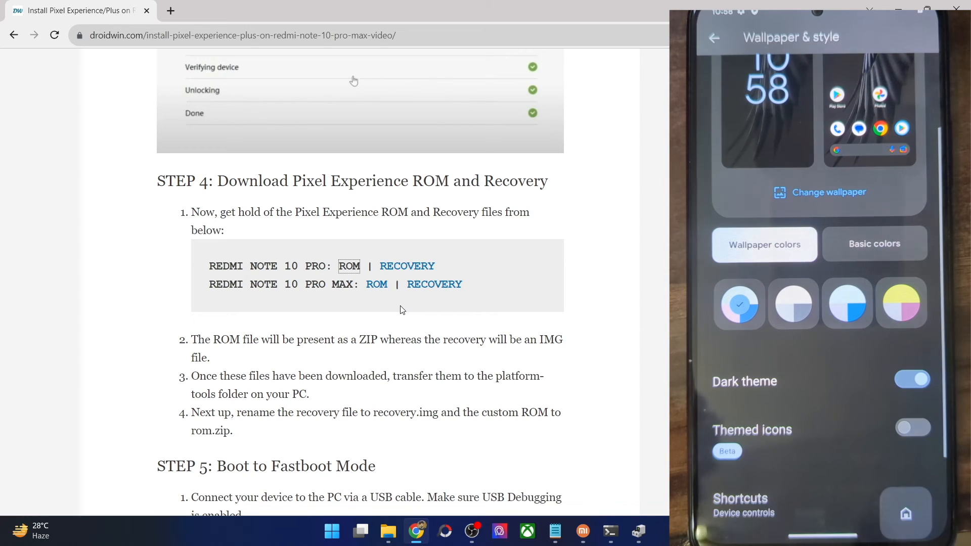
{"action": "scroll", "scroll_direction": "down", "scroll_amount": 3}
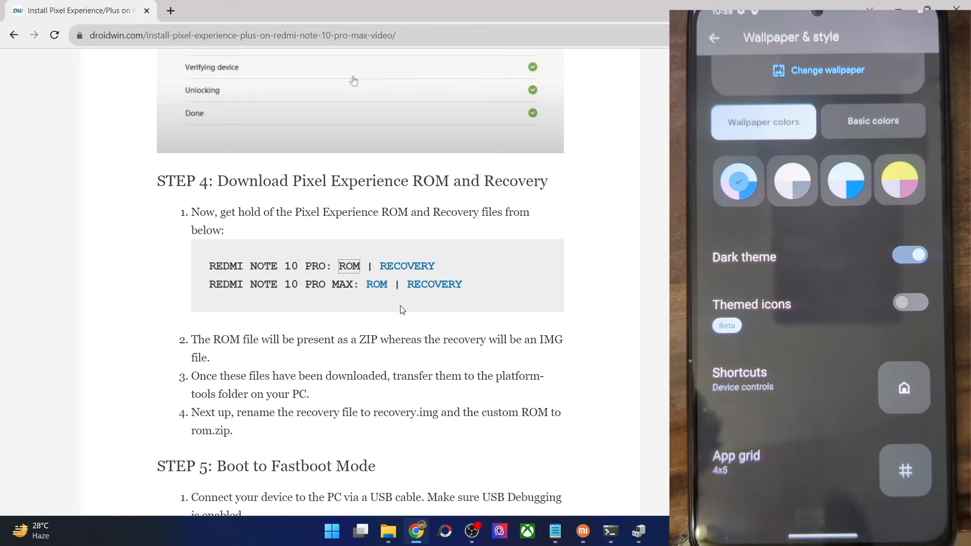
{"action": "scroll", "scroll_direction": "down", "scroll_amount": 3}
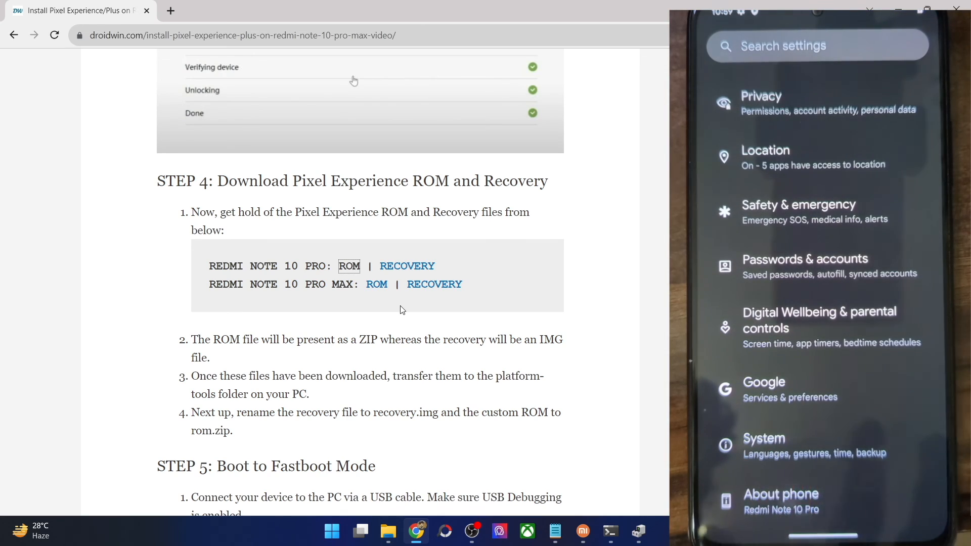
{"action": "left_click", "coordinate": [781, 499]}
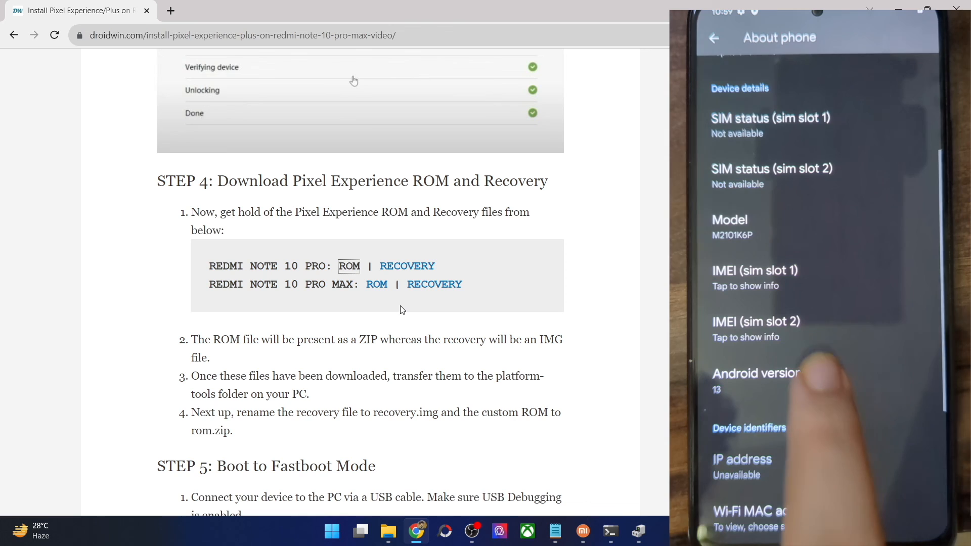